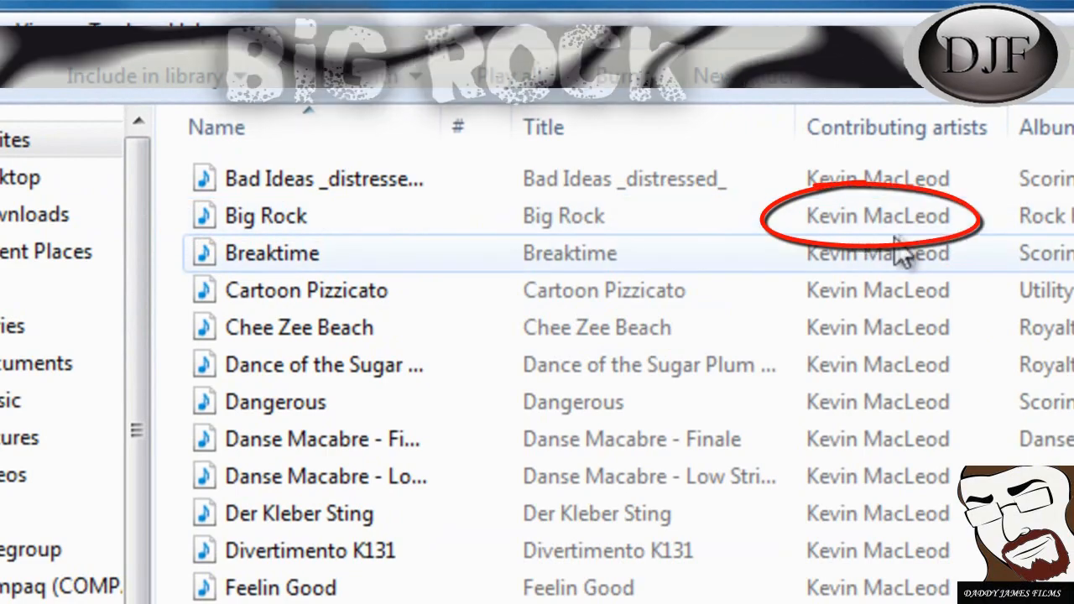
# Scroll to the credit section and highlight the Creative Commons attribution line.
pyautogui.scroll(-3)
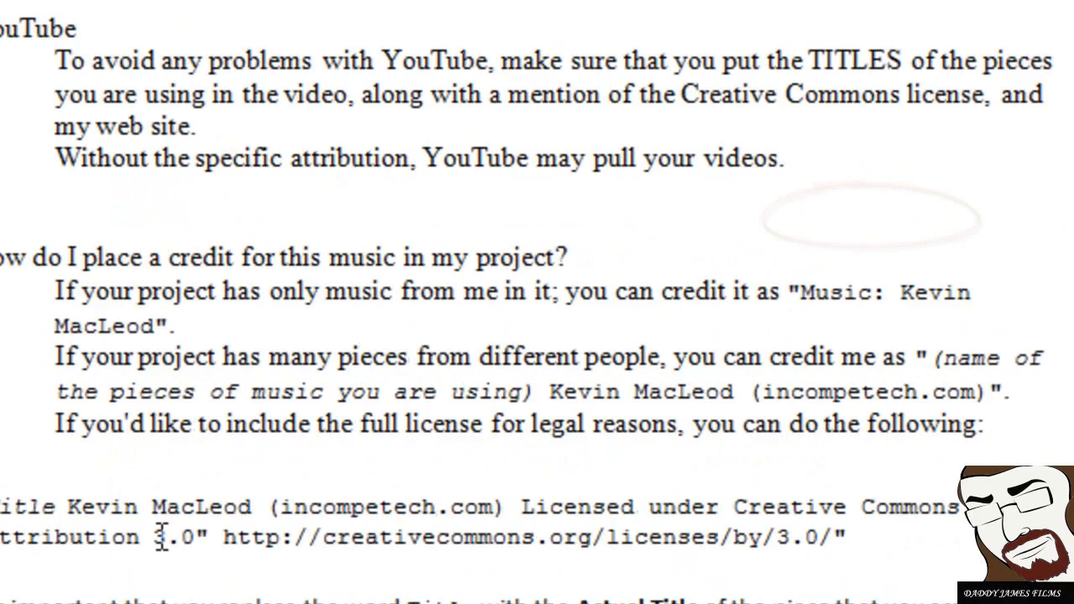
pyautogui.scroll(-3)
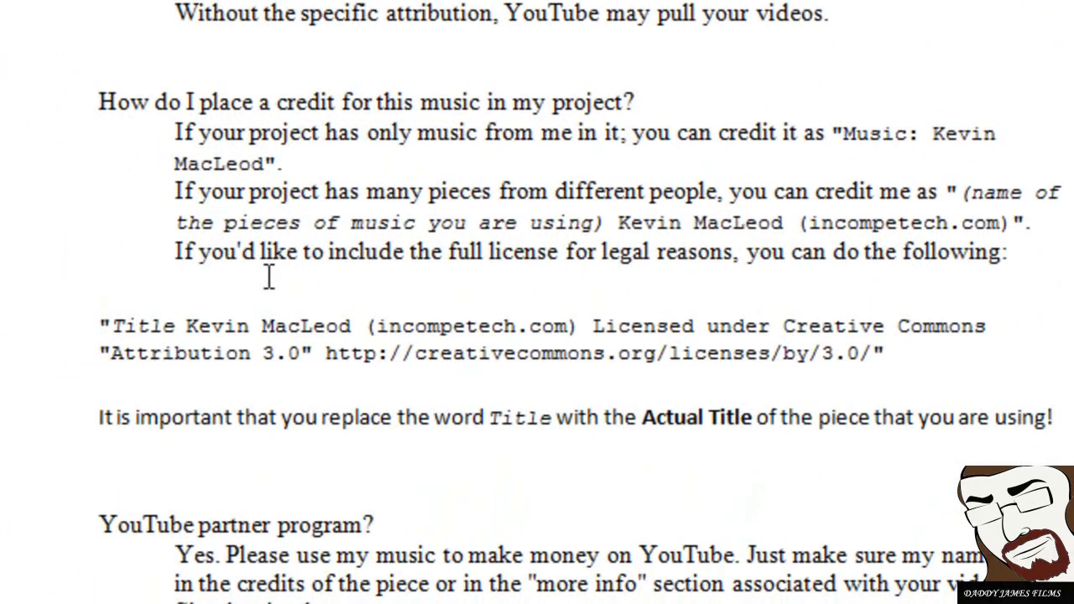
pyautogui.scroll(-3)
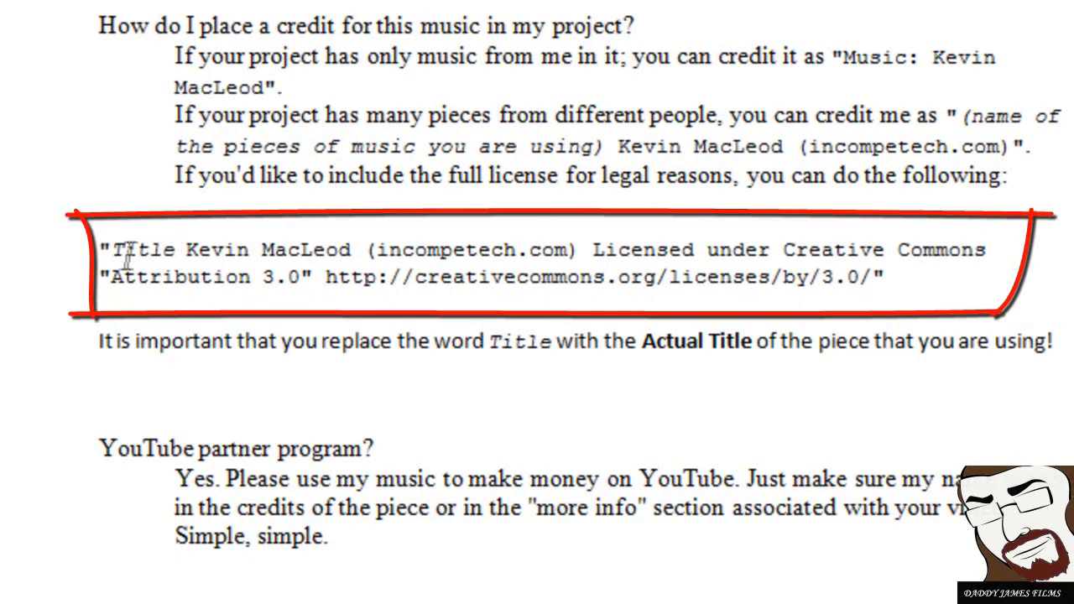
pyautogui.moveTo(117, 248); pyautogui.dragTo(658, 277)
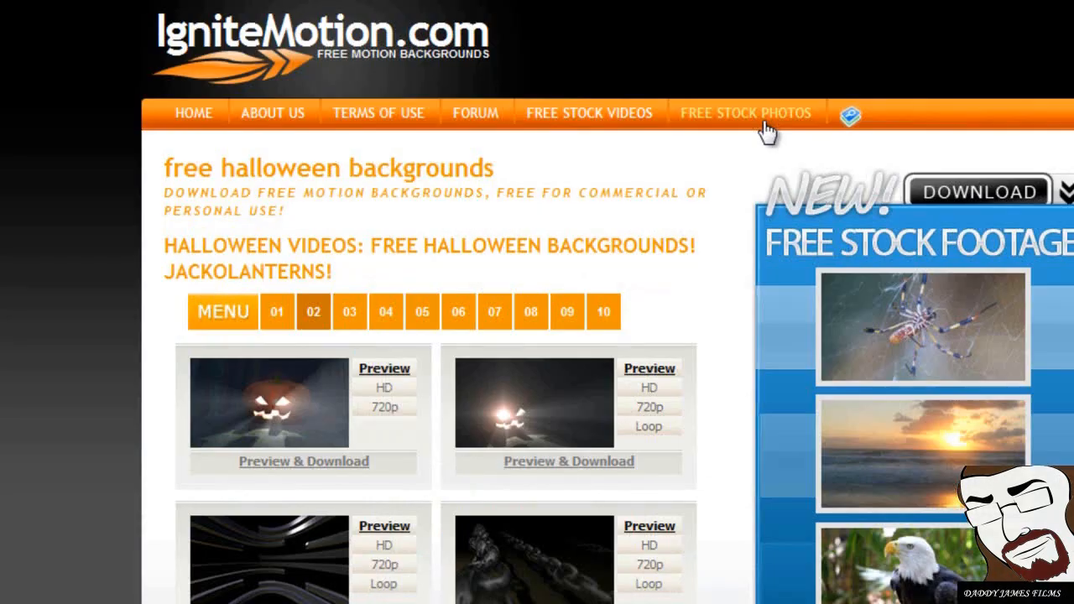
pyautogui.moveTo(80, 77)
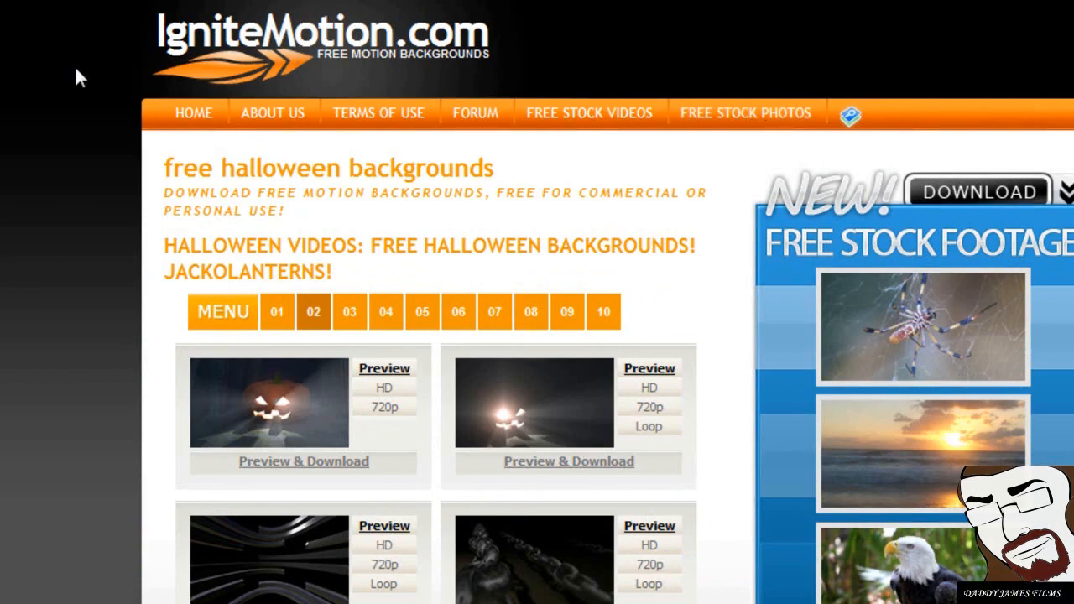
pyautogui.scroll(-3)
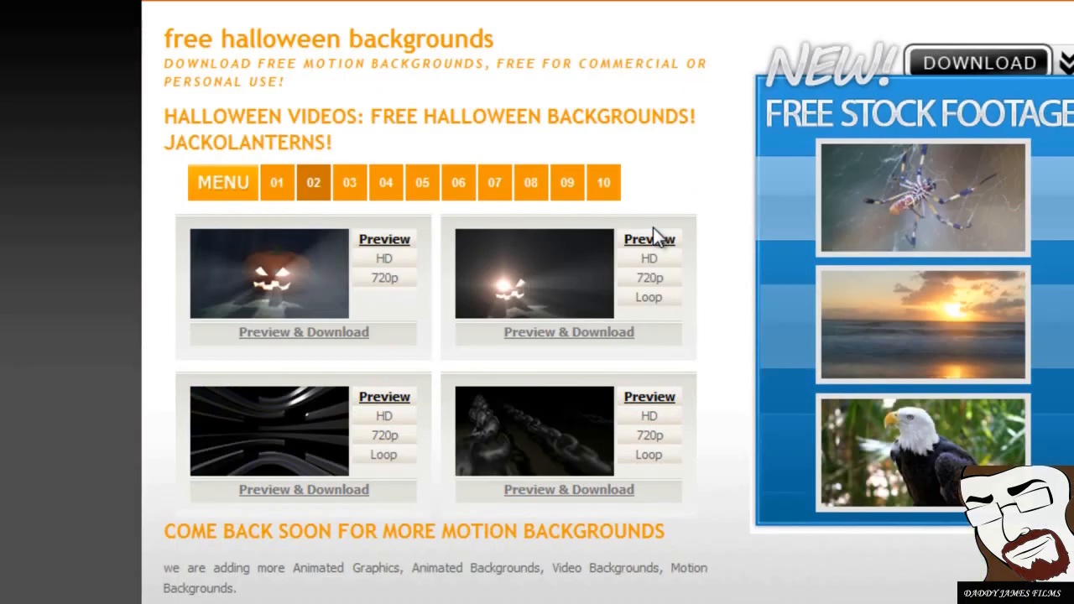
pyautogui.scroll(-3)
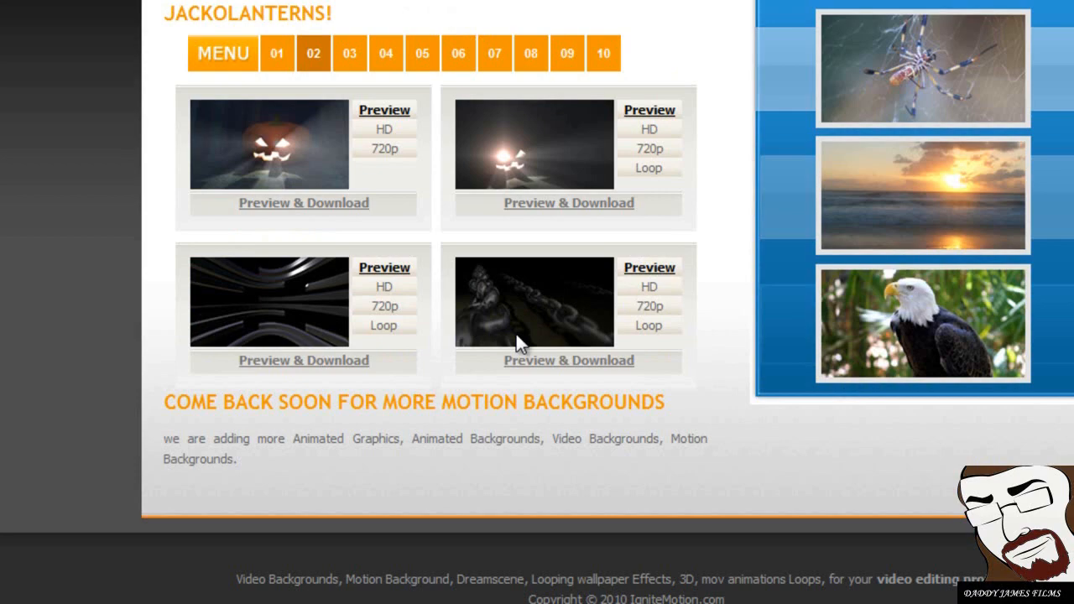
pyautogui.scroll(3)
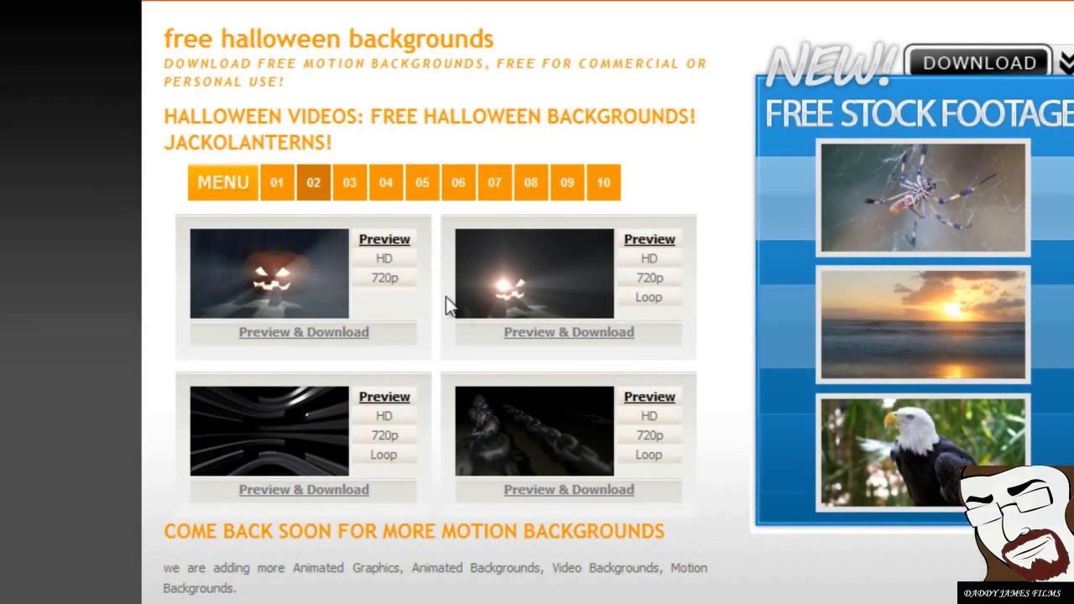
pyautogui.scroll(-3)
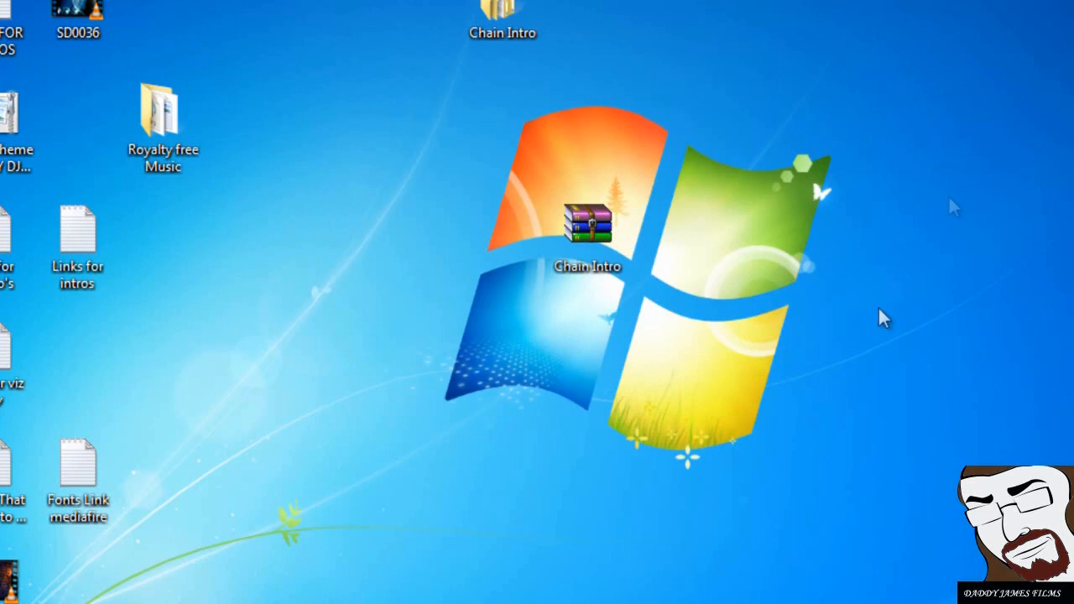
pyautogui.moveTo(882, 319)
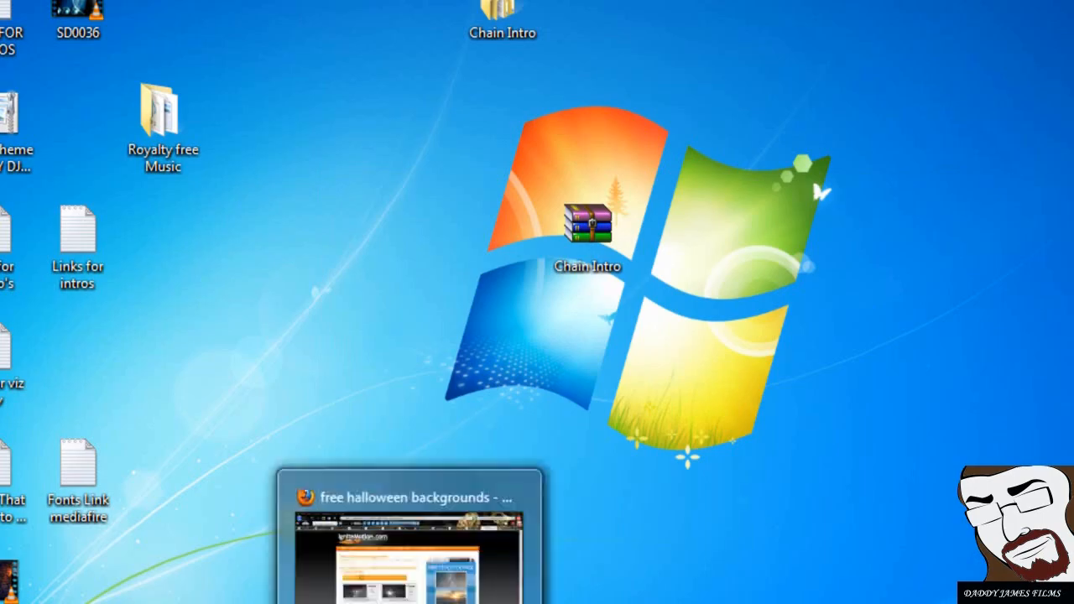
pyautogui.click(411, 496)
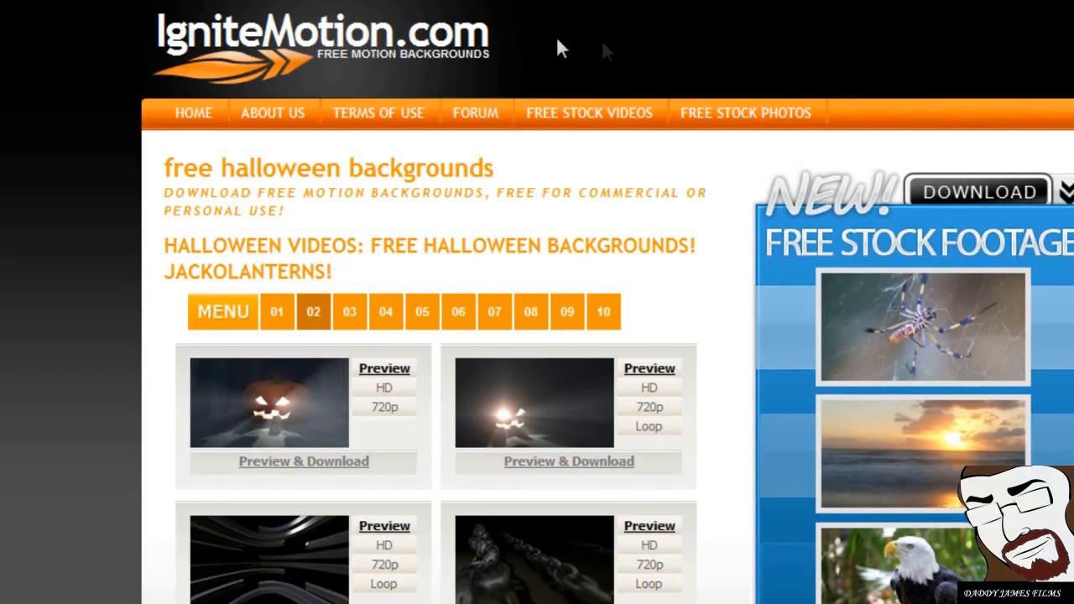
pyautogui.moveTo(114, 30)
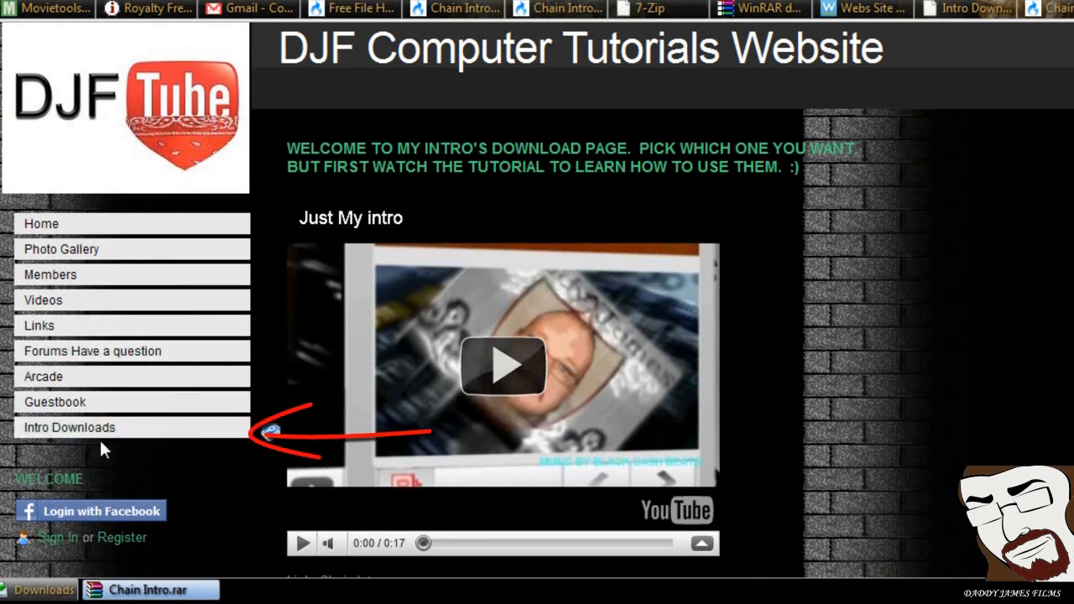
pyautogui.moveTo(67, 276)
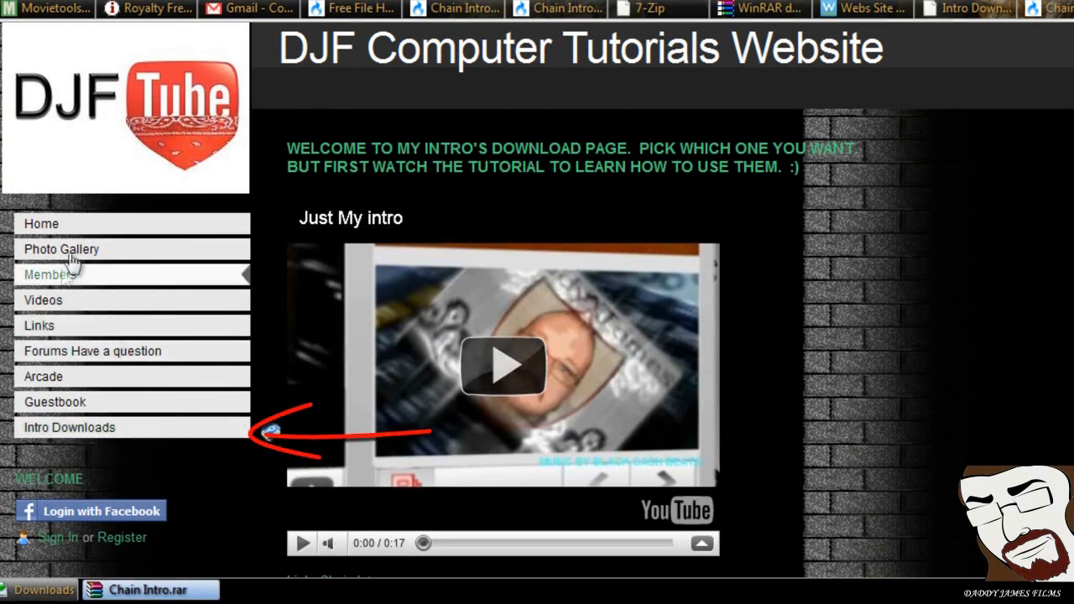
pyautogui.moveTo(71, 428)
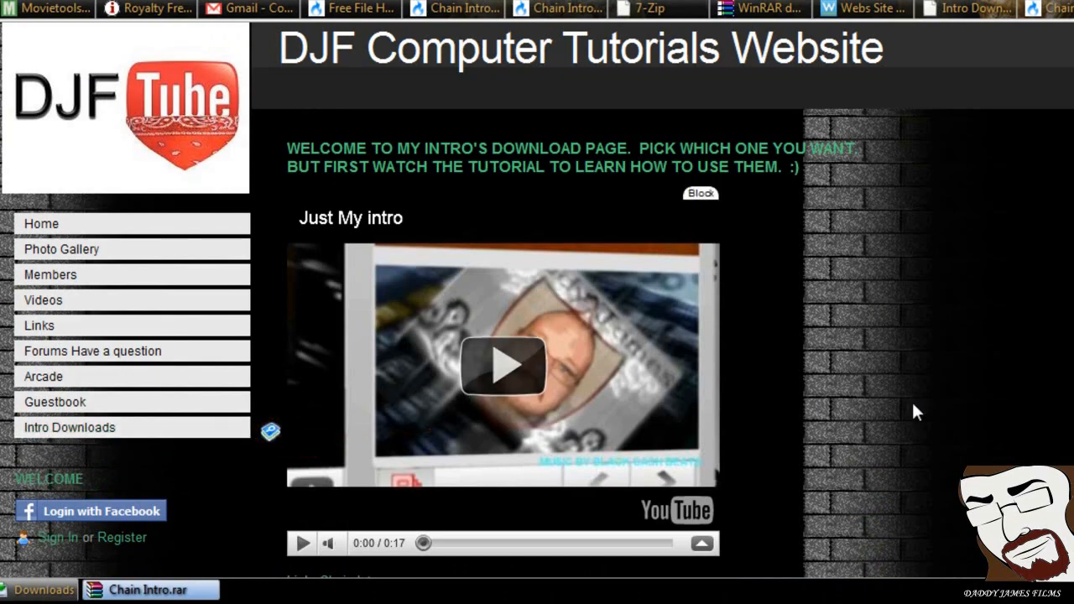
# Follow the Chain Intro link under the video to its MediaFire download page.
pyautogui.scroll(-3)
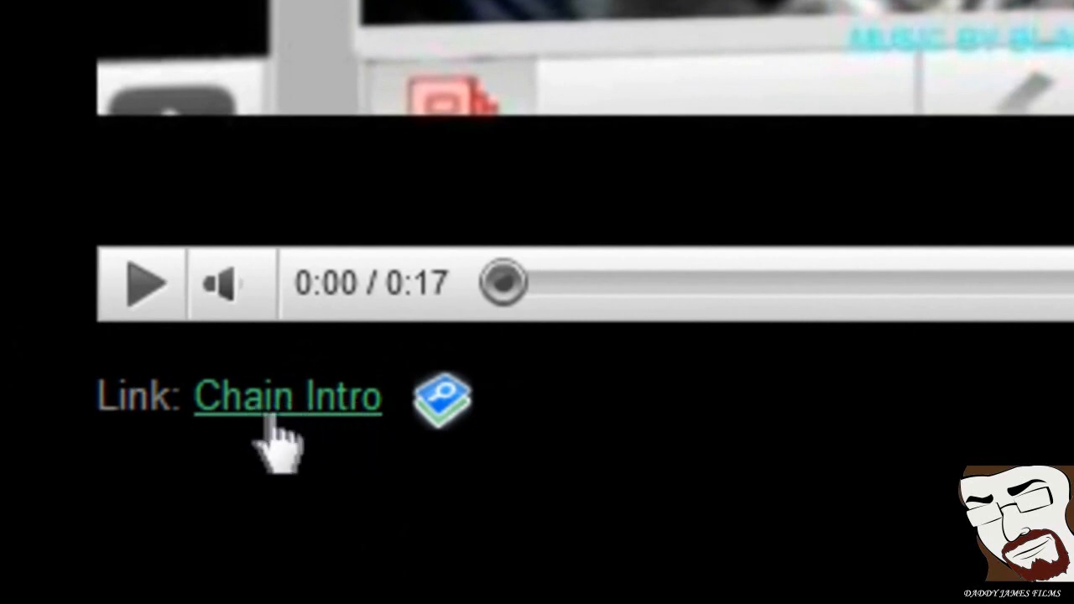
pyautogui.click(289, 396)
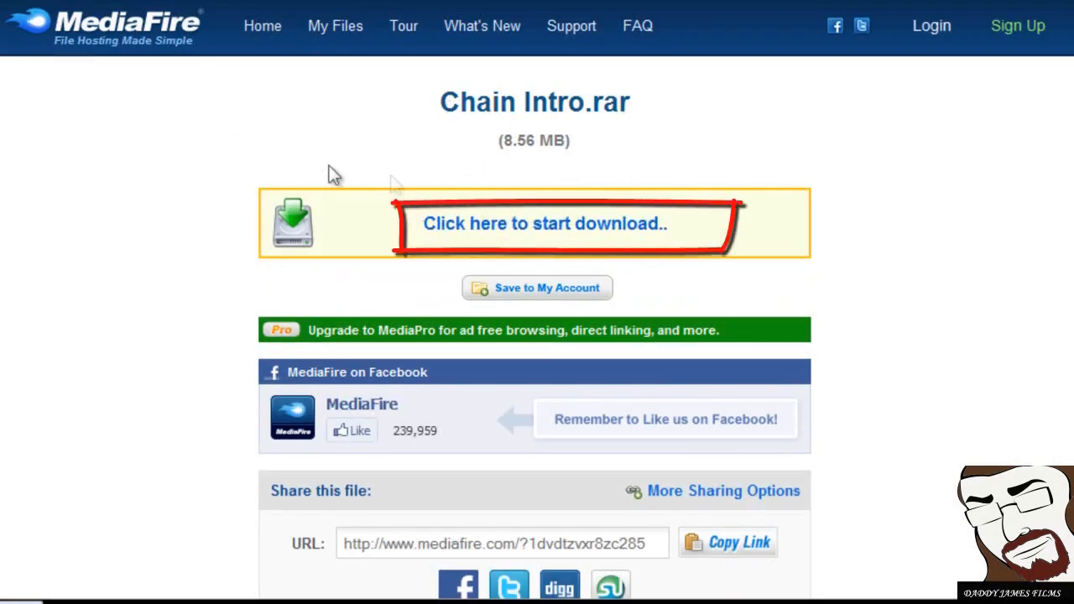
pyautogui.moveTo(493, 242)
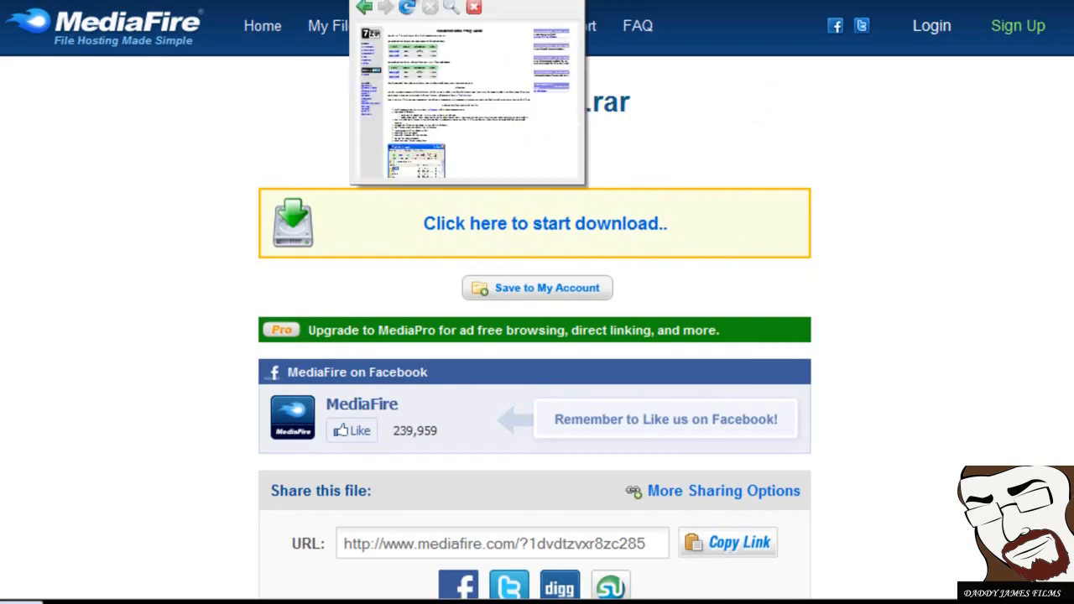
# Switch from the MediaFire page to the 7-Zip home page.
pyautogui.click(544, 223)
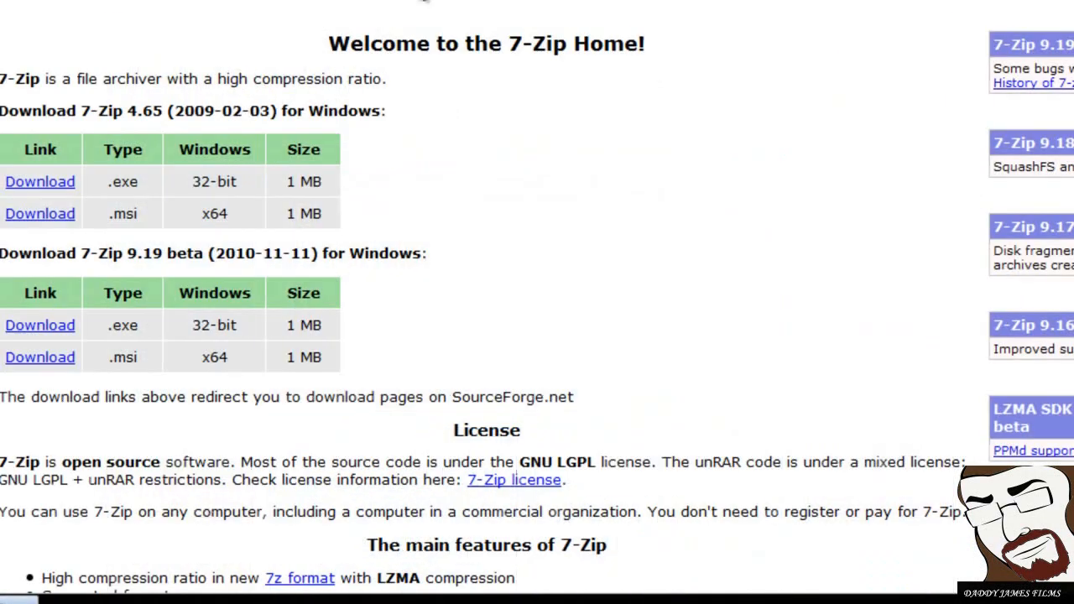
pyautogui.moveTo(352, 171)
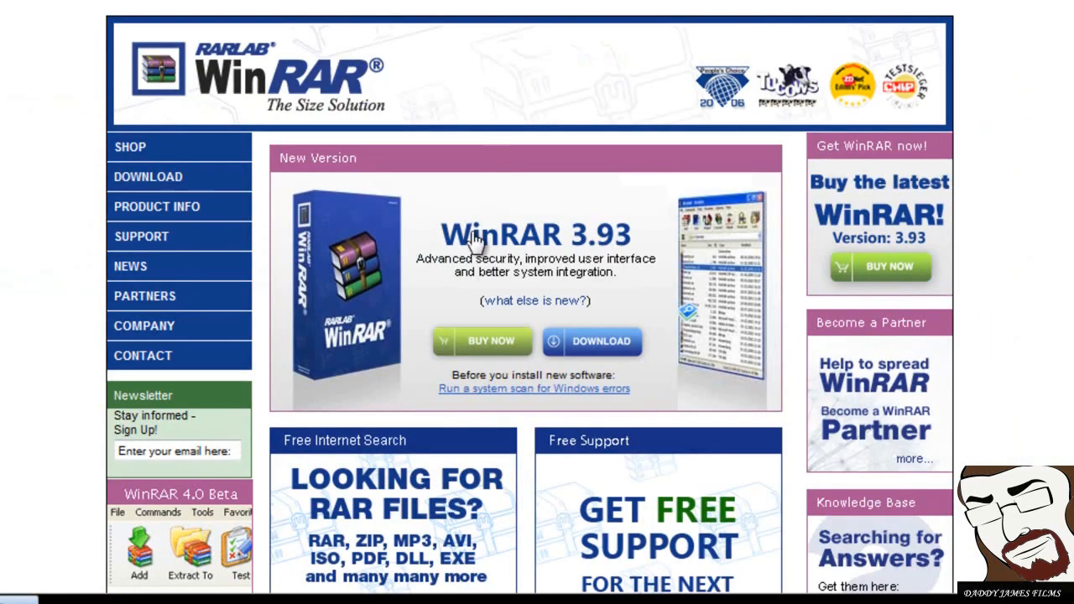
pyautogui.moveTo(490, 208)
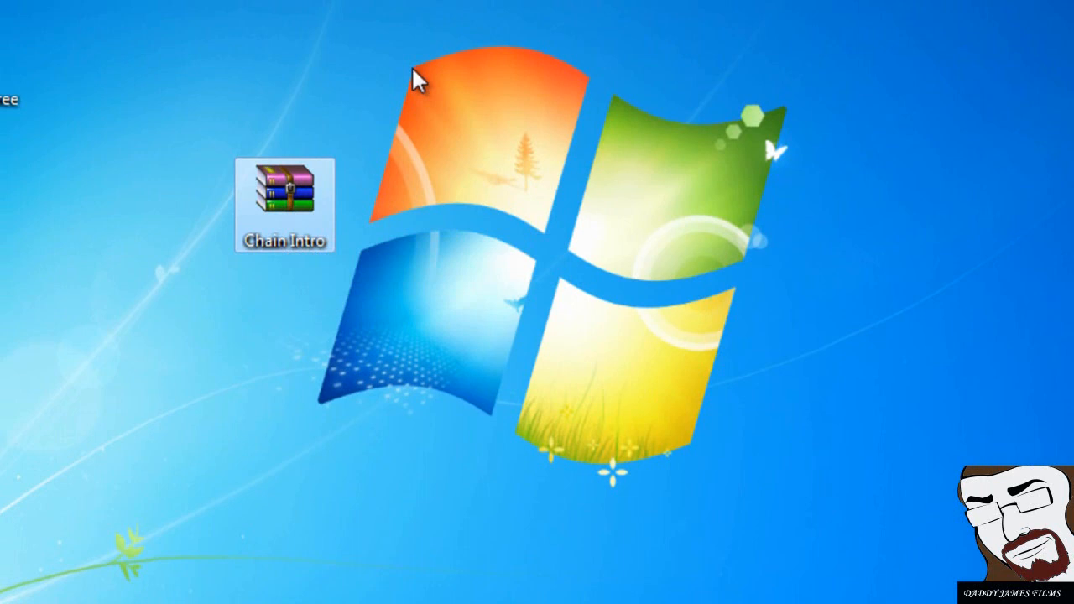
pyautogui.moveTo(302, 205)
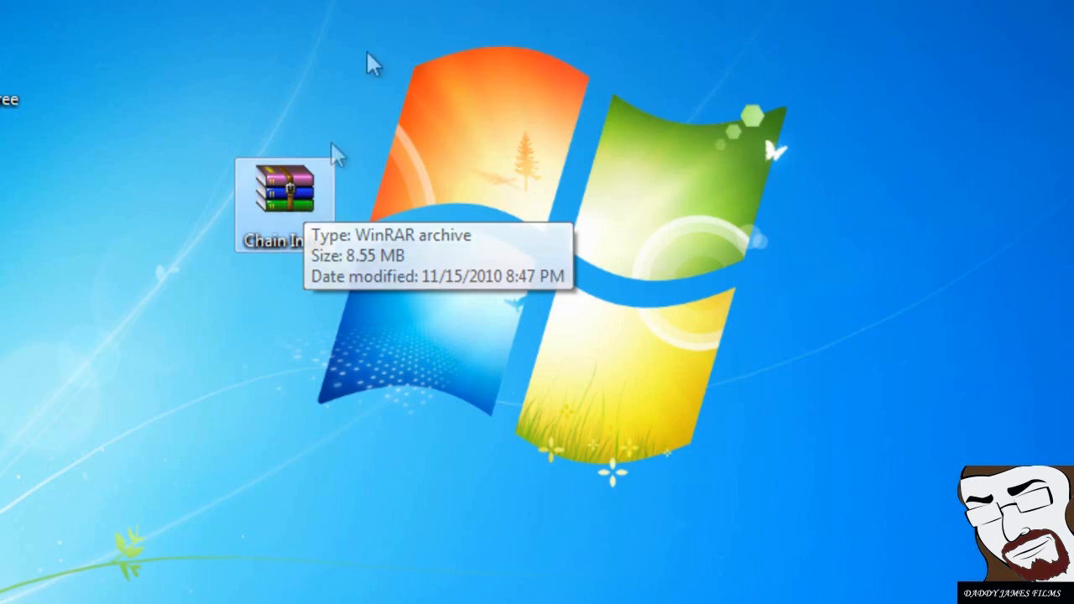
pyautogui.moveTo(439, 168)
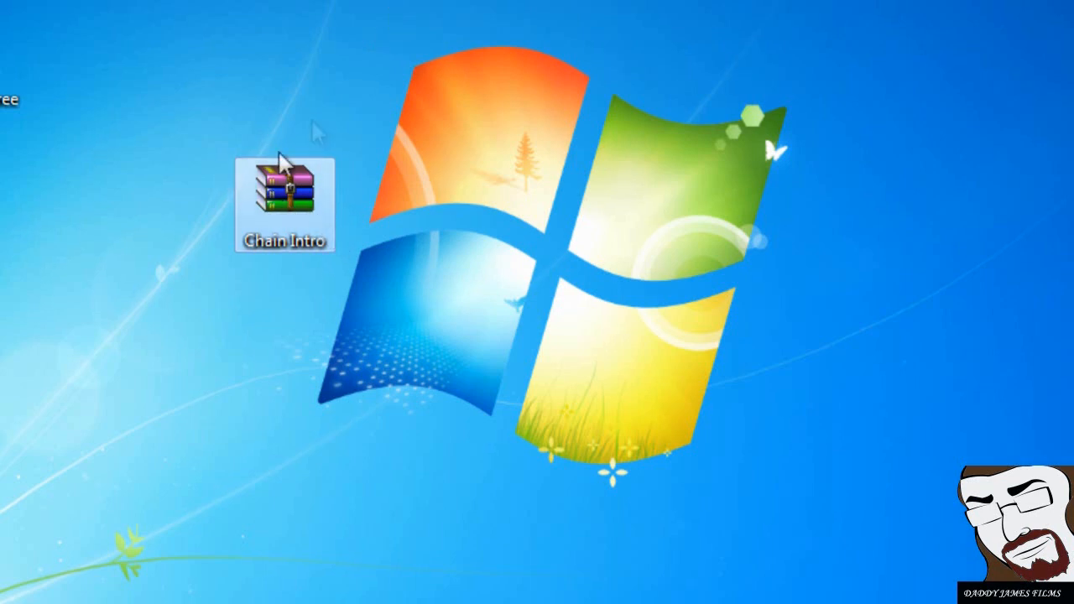
# Extract Chain Intro.rar to a Chain Intro folder on the desktop and open it.
pyautogui.rightClick(284, 198)
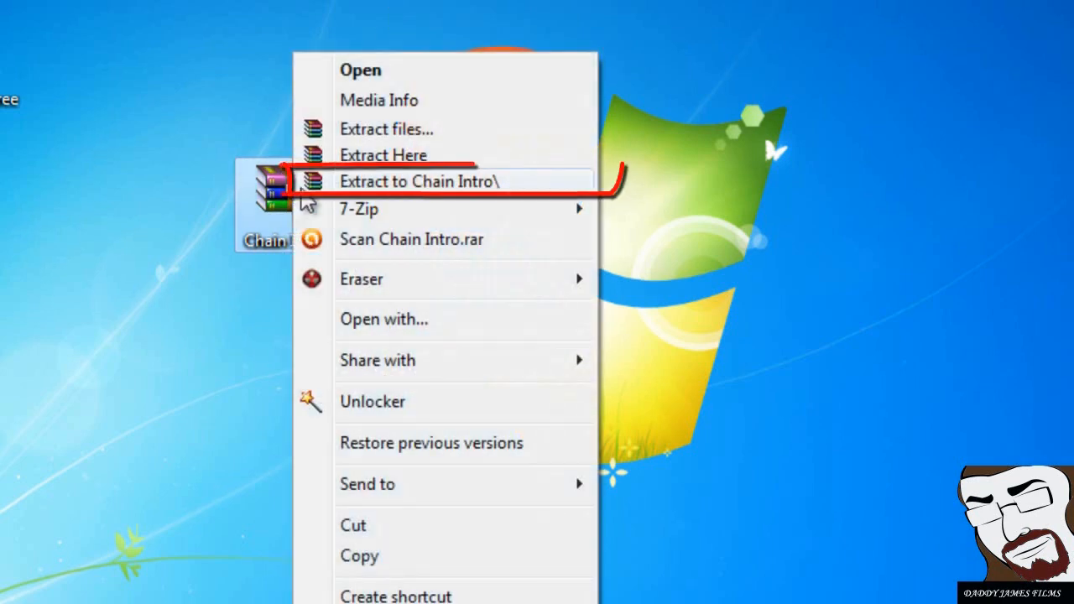
pyautogui.moveTo(473, 194)
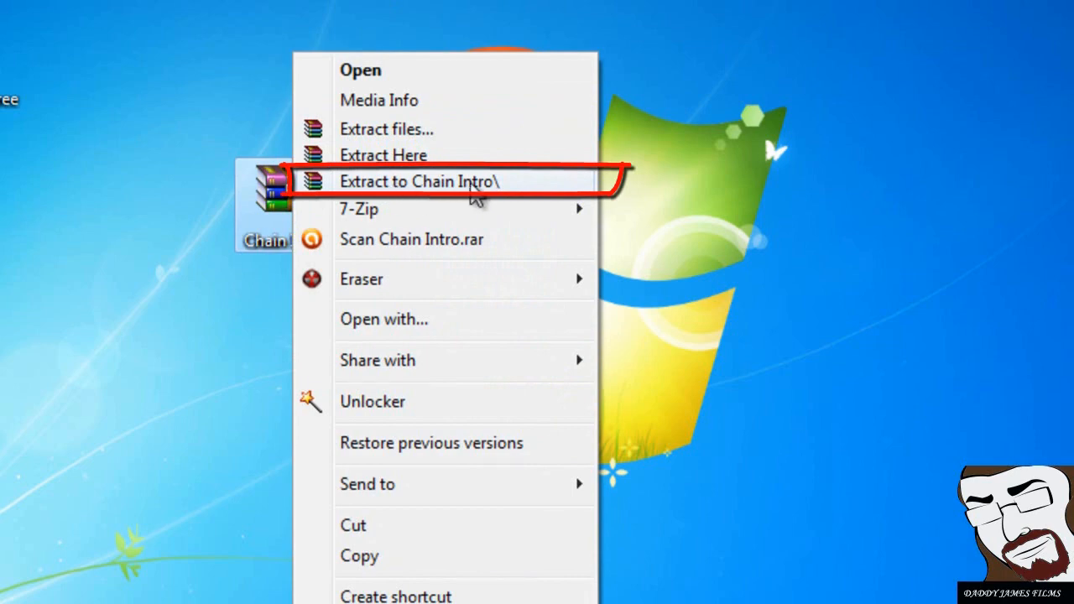
pyautogui.moveTo(778, 186)
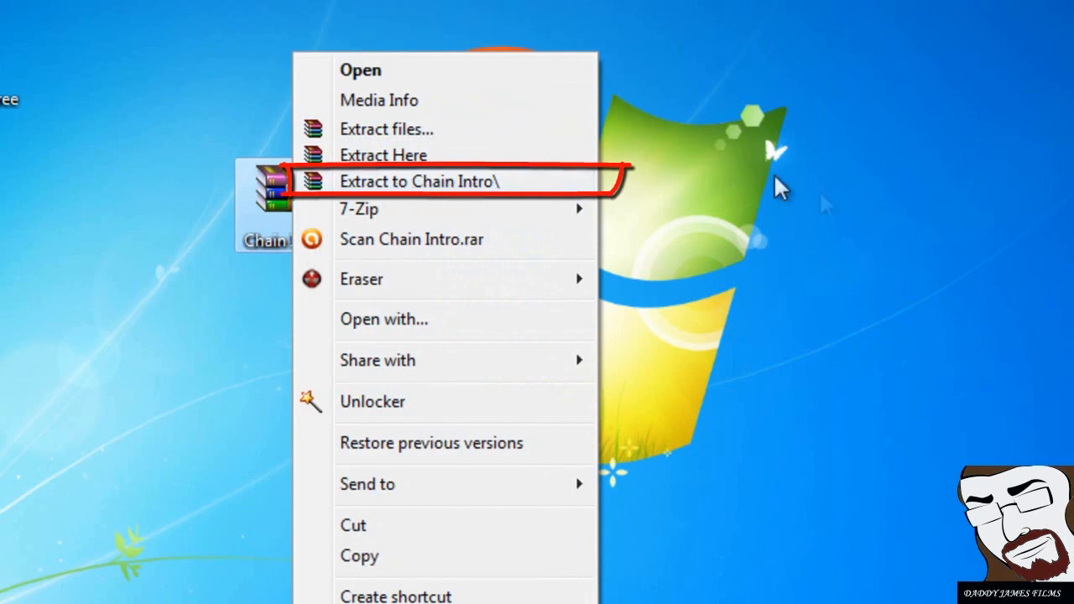
pyautogui.click(418, 181)
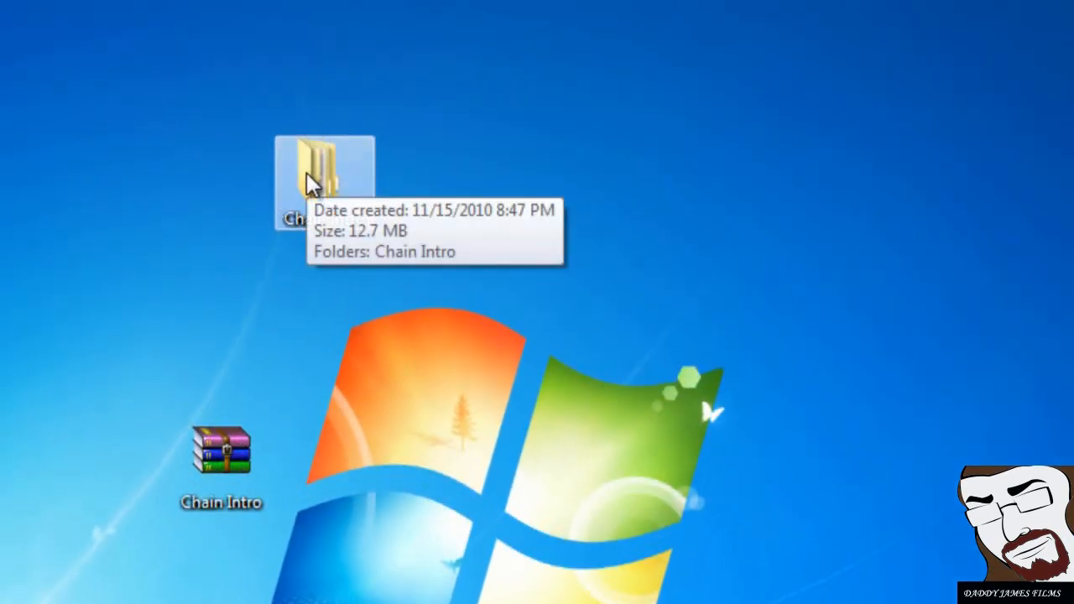
pyautogui.doubleClick(325, 168)
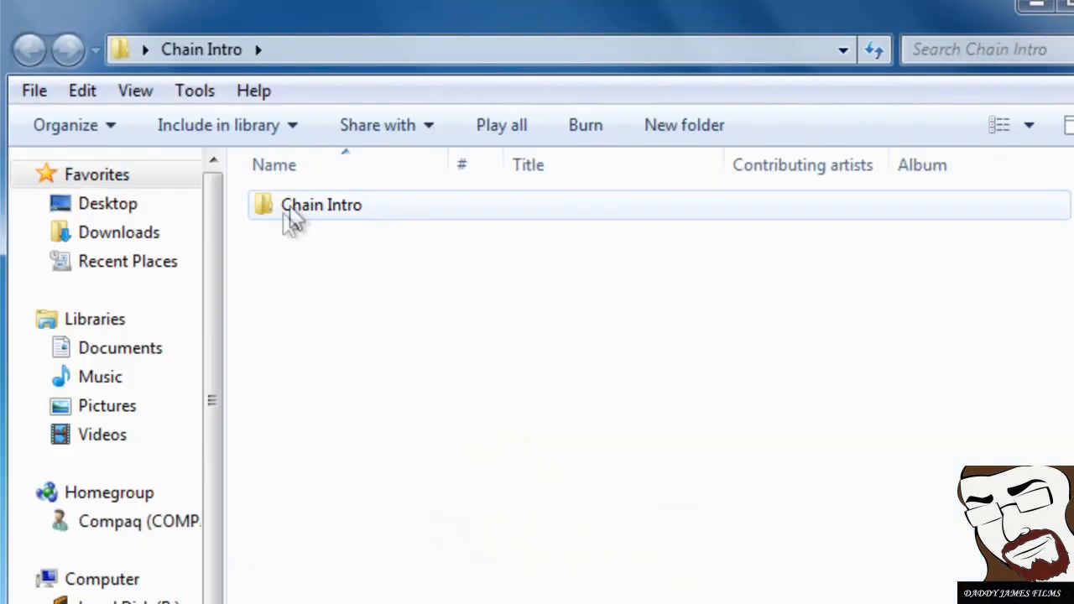
# Enter the inner Chain Intro folder, look over Big Rock and the project files, and open fonts.
pyautogui.doubleClick(320, 204)
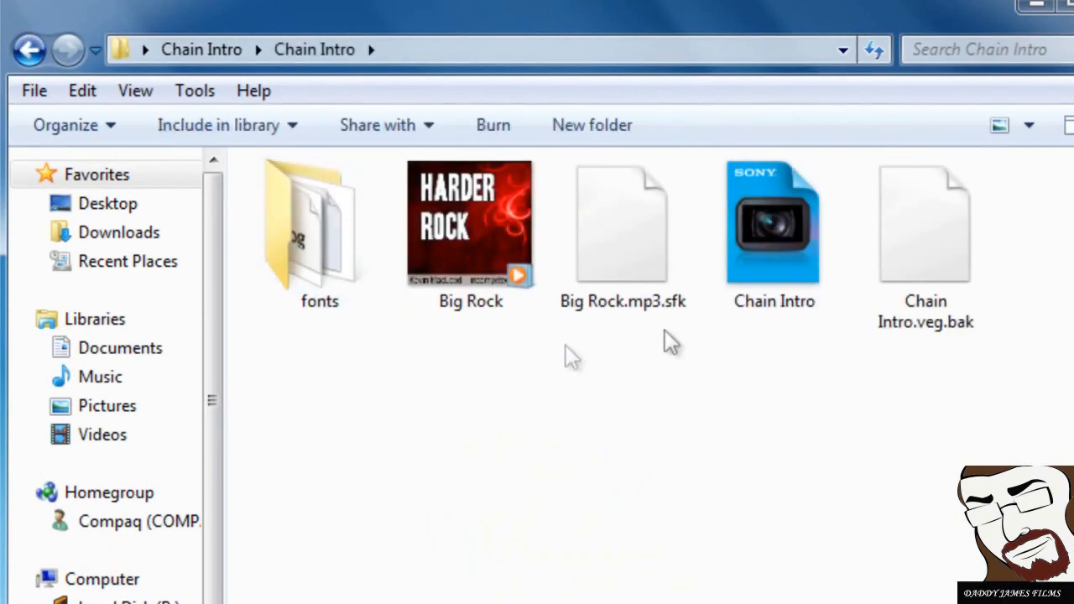
pyautogui.moveTo(785, 344)
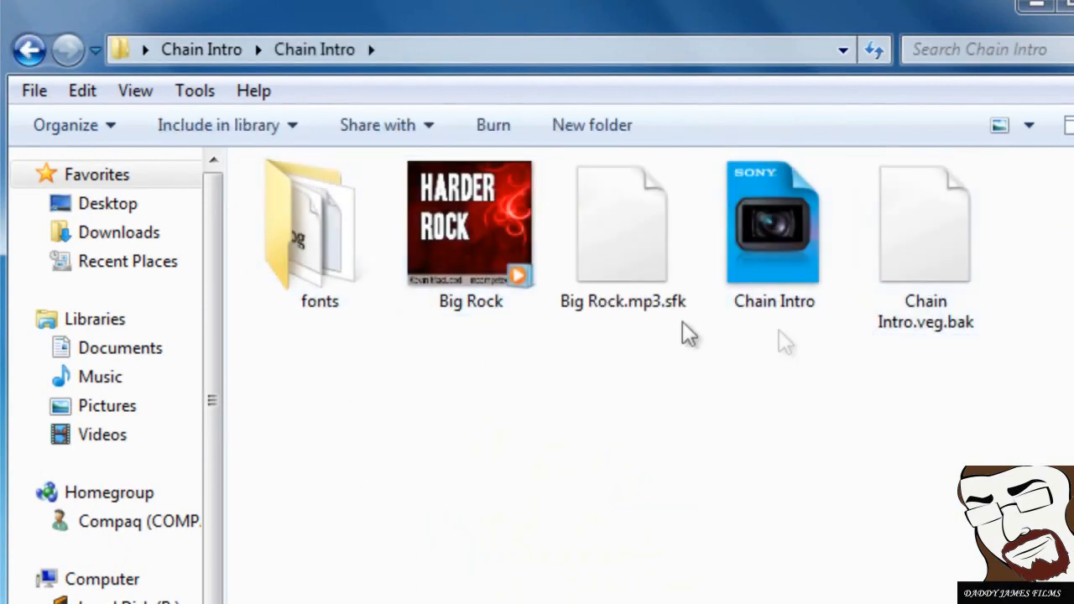
pyautogui.click(470, 234)
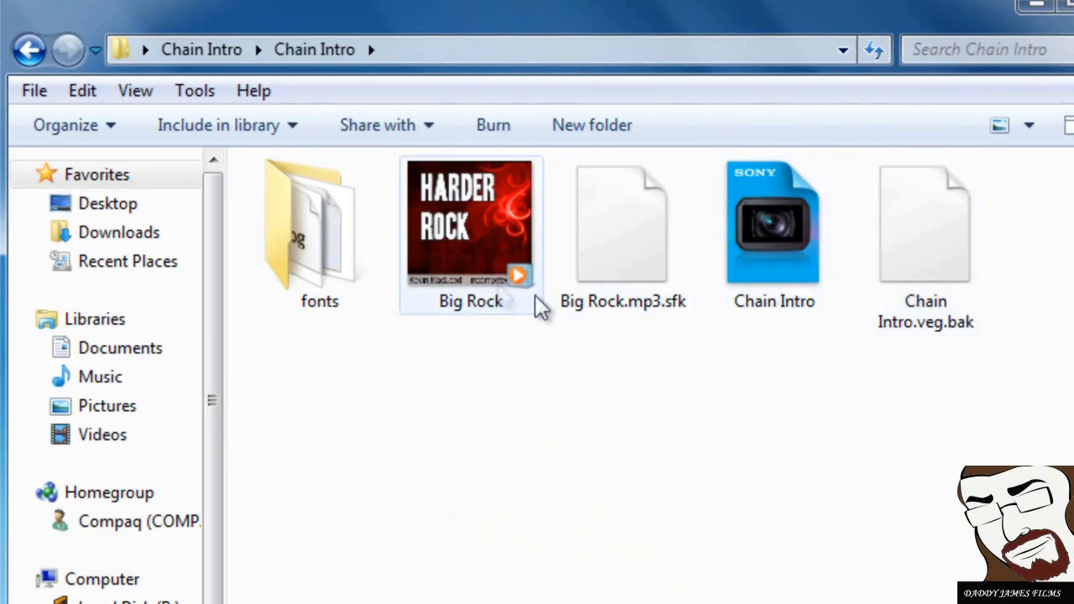
pyautogui.moveTo(787, 310)
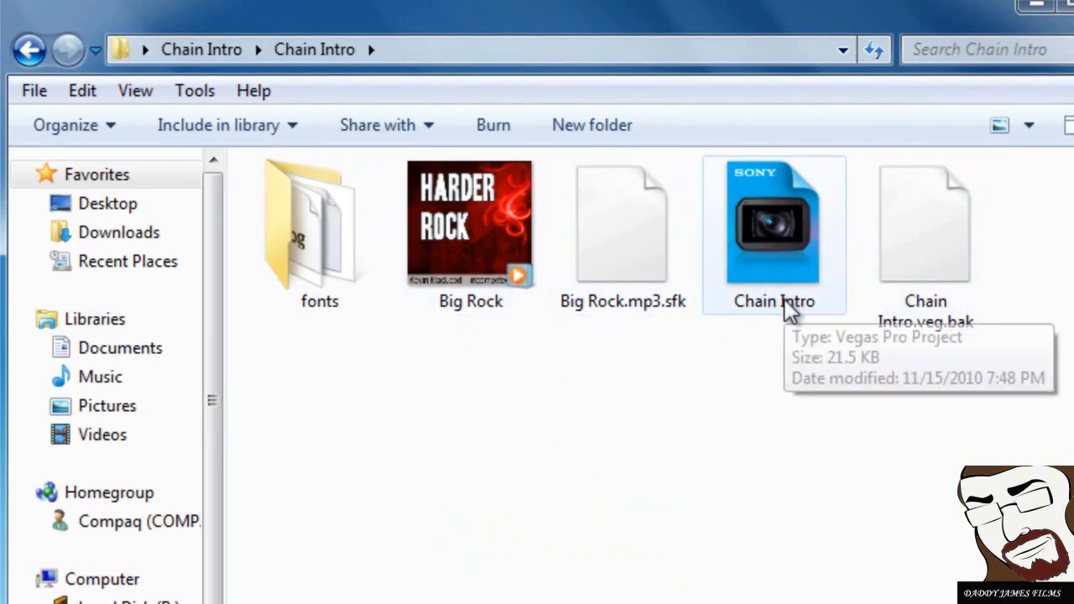
pyautogui.moveTo(740, 339)
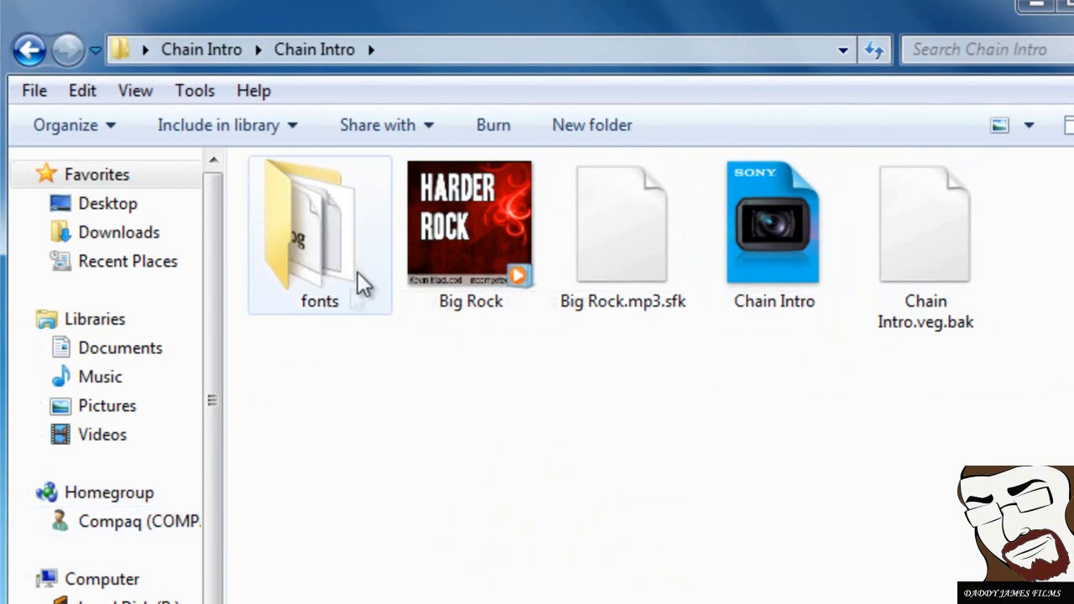
pyautogui.moveTo(334, 267)
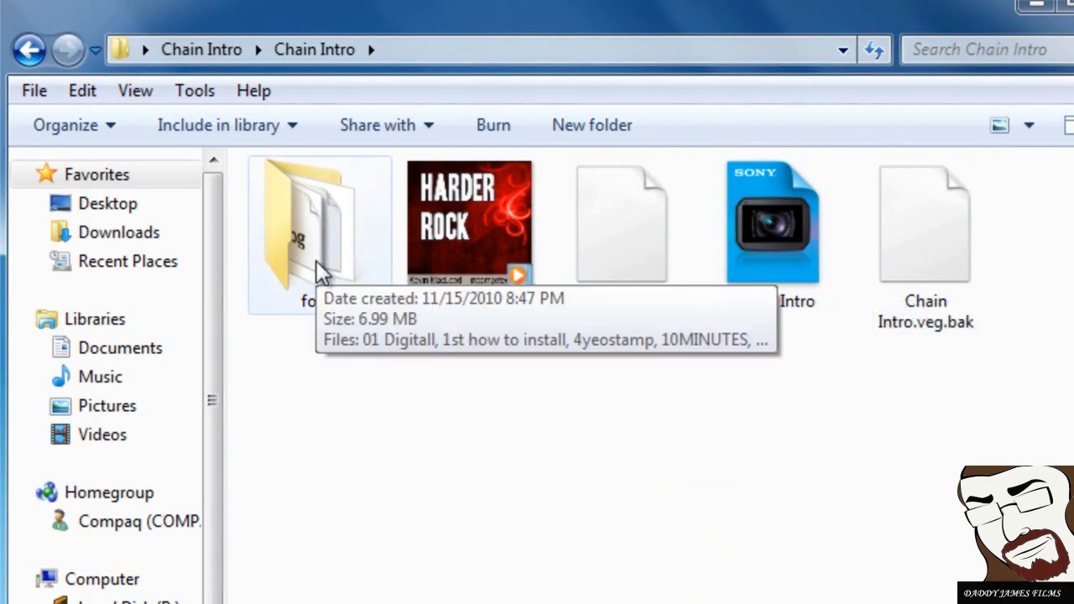
pyautogui.doubleClick(318, 226)
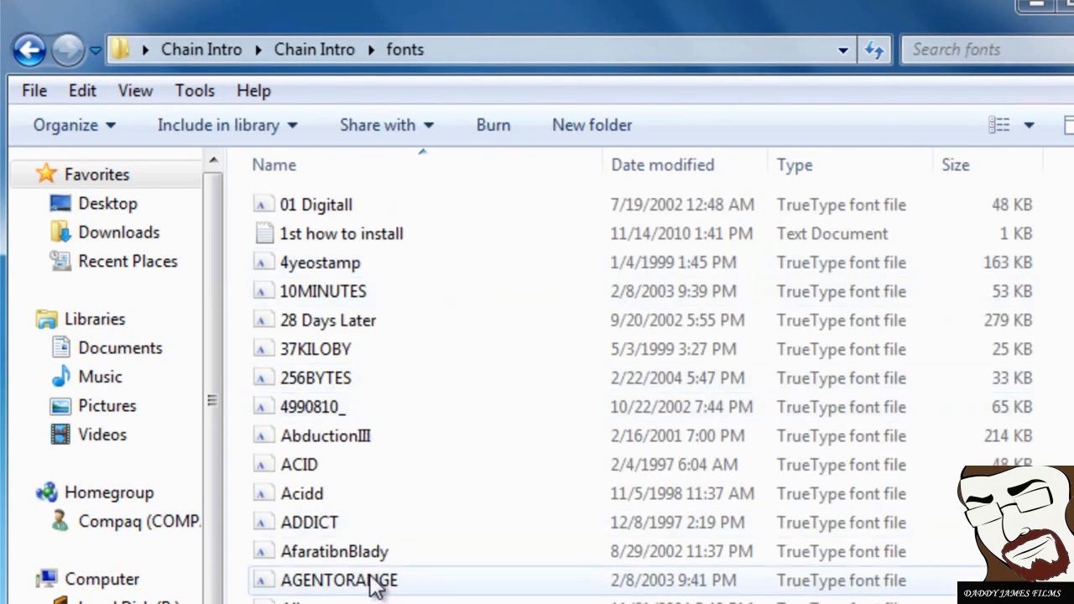
pyautogui.scroll(-3)
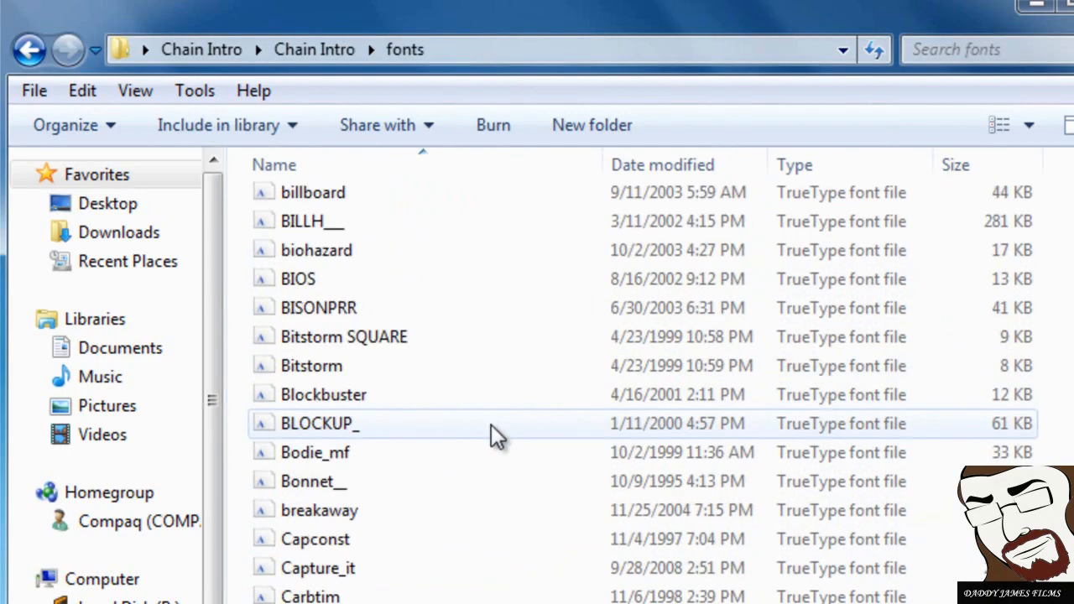
pyautogui.scroll(-3)
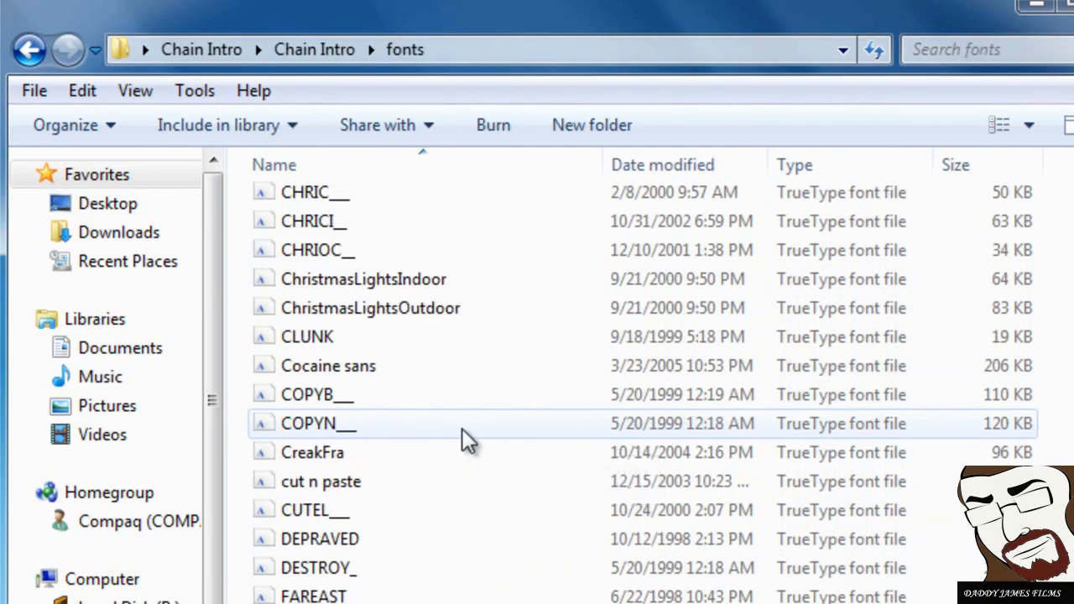
pyautogui.scroll(3)
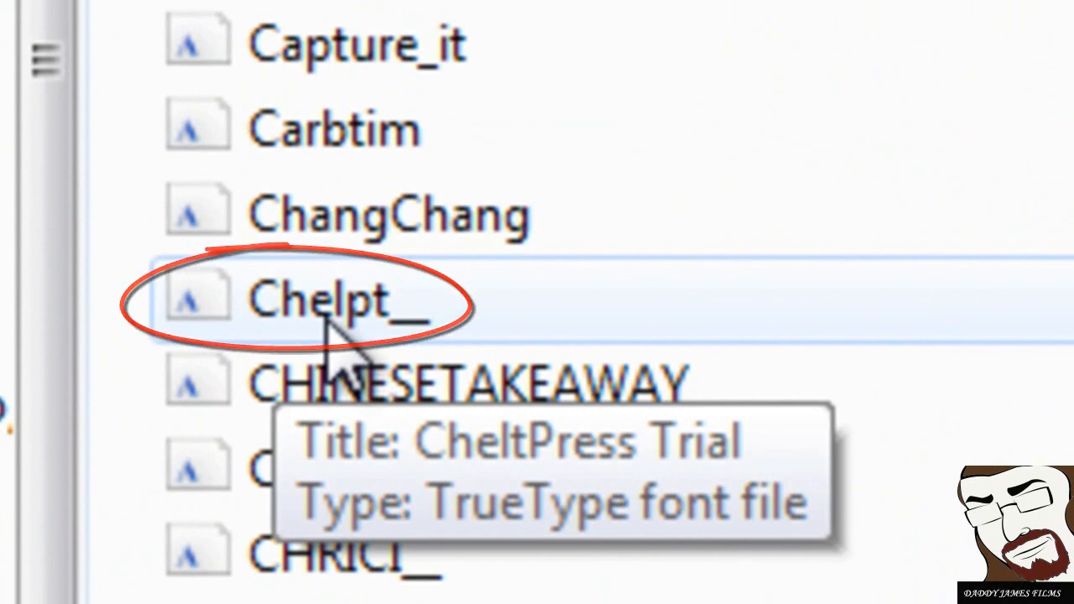
pyautogui.moveTo(604, 328)
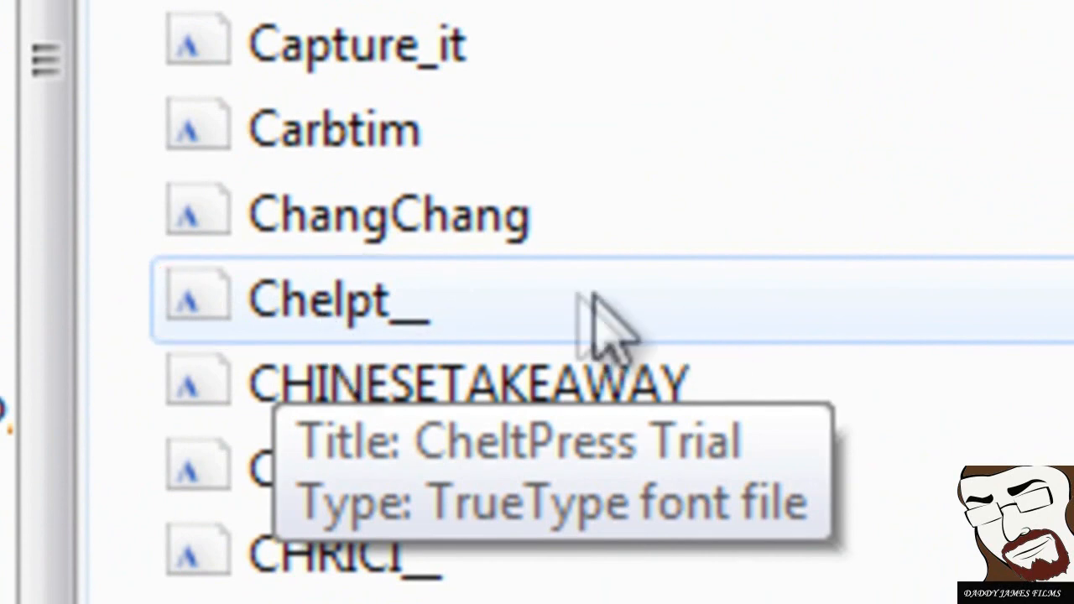
pyautogui.moveTo(503, 327)
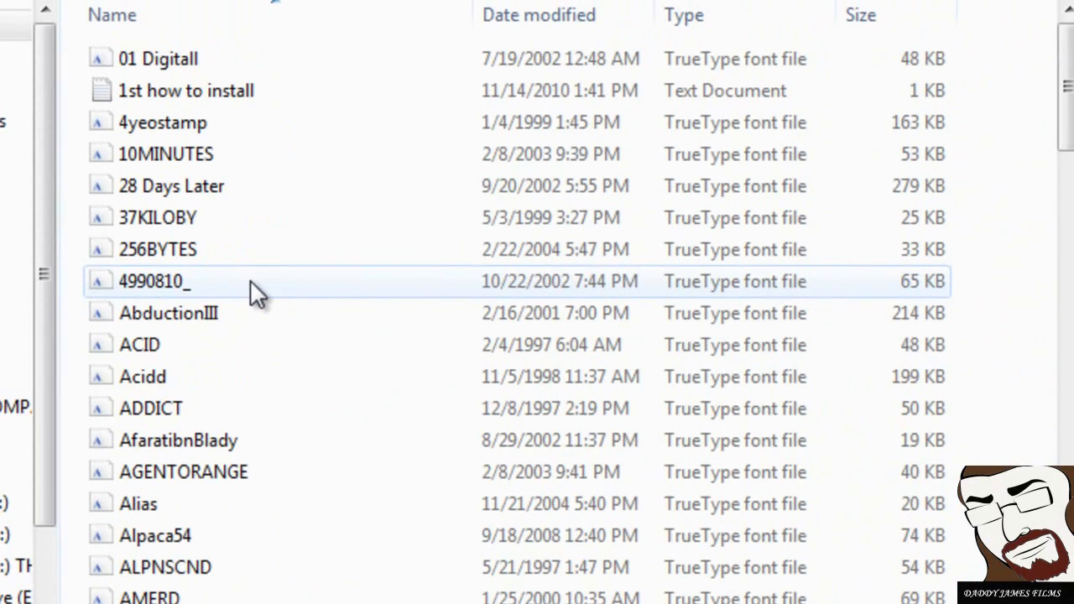
pyautogui.moveTo(265, 258)
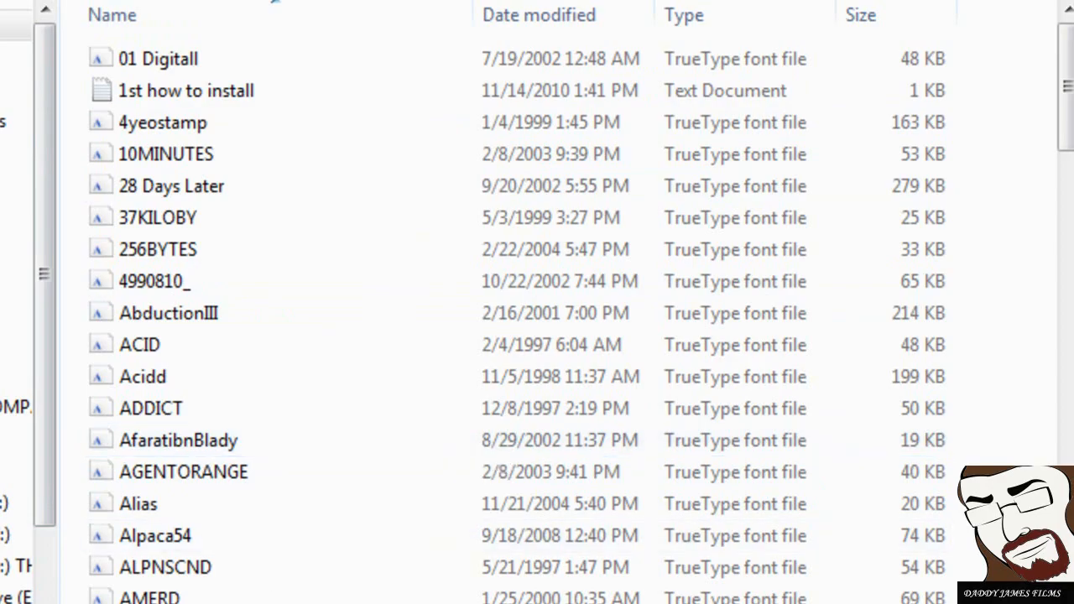
# Open Control Panel from the Start menu and keep its view set to Large icons.
pyautogui.click(13, 591)
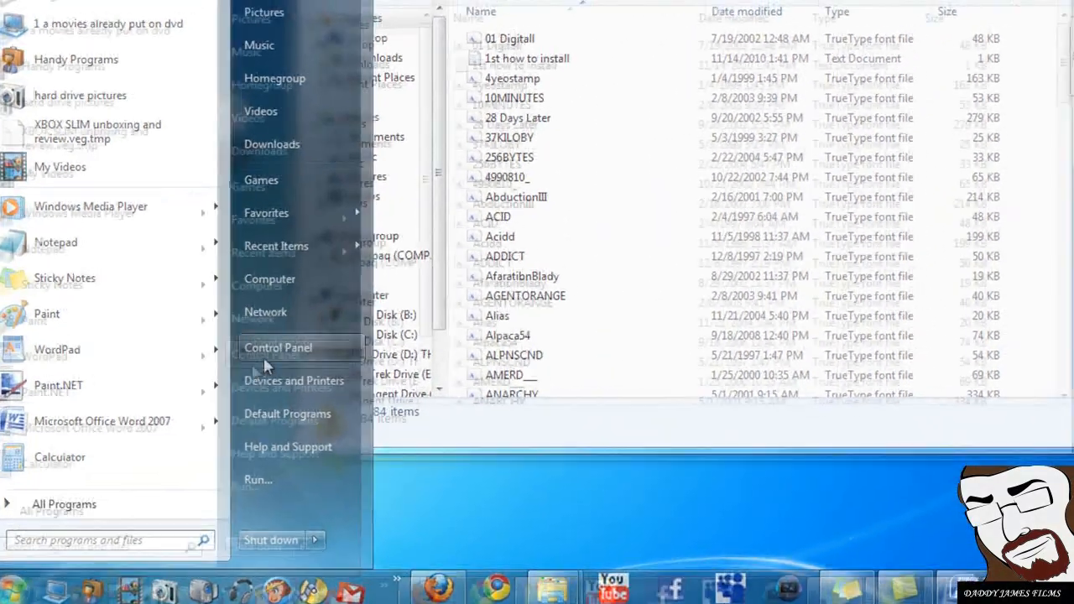
pyautogui.click(279, 346)
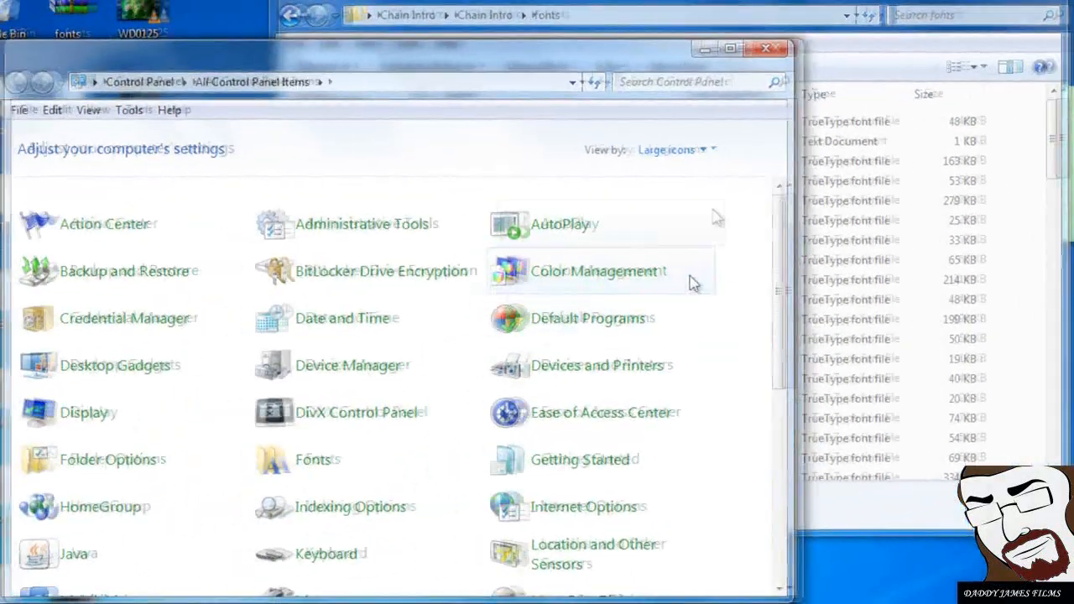
pyautogui.click(691, 148)
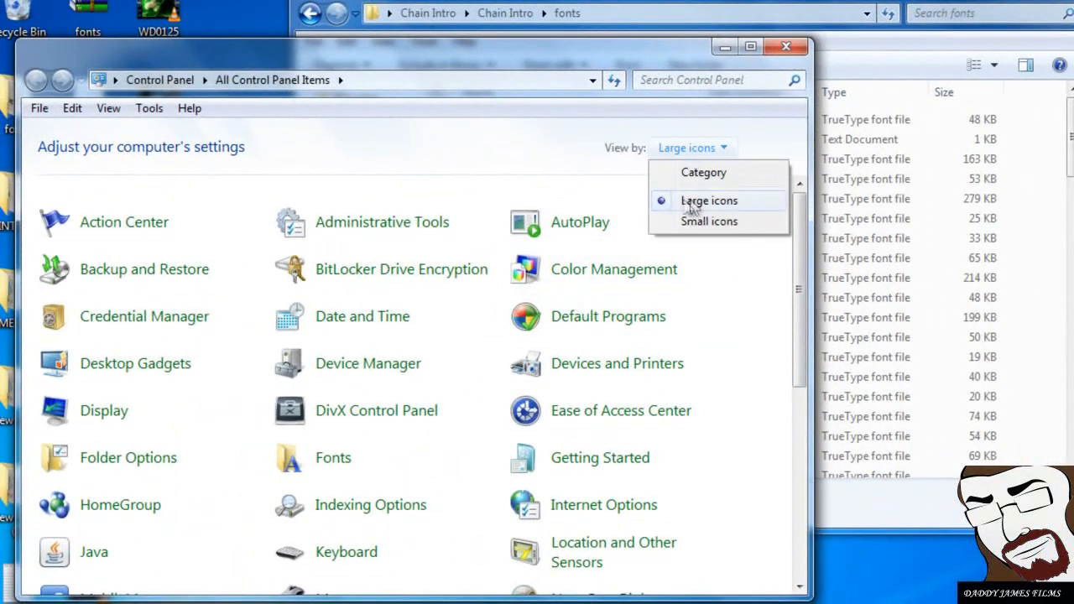
pyautogui.click(708, 201)
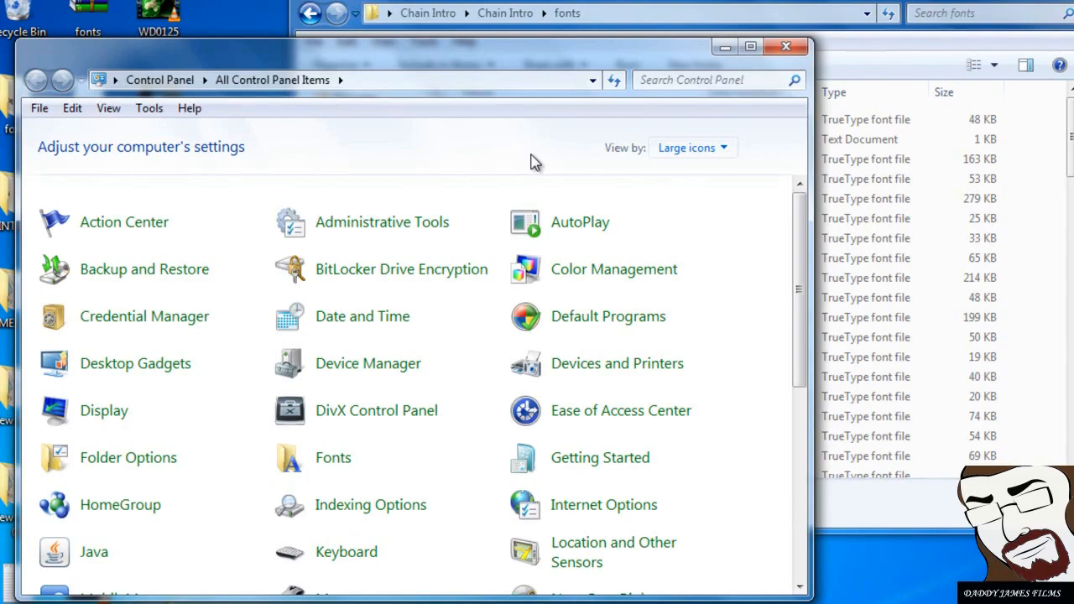
pyautogui.moveTo(433, 322)
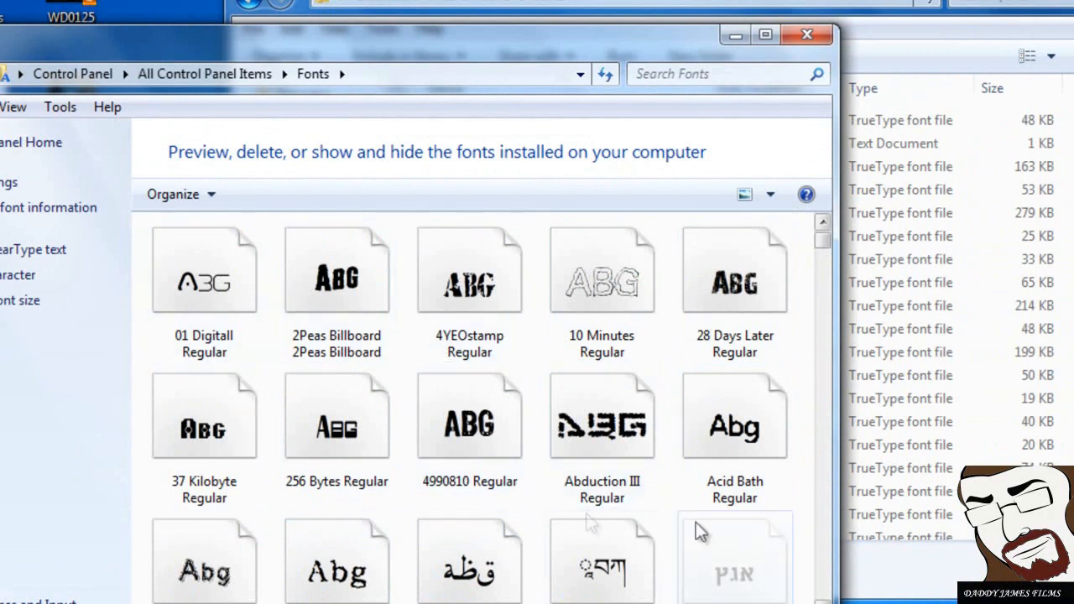
# Locate CheltPress Trial in the Fonts list and preview it to confirm it is installed.
pyautogui.scroll(-3)
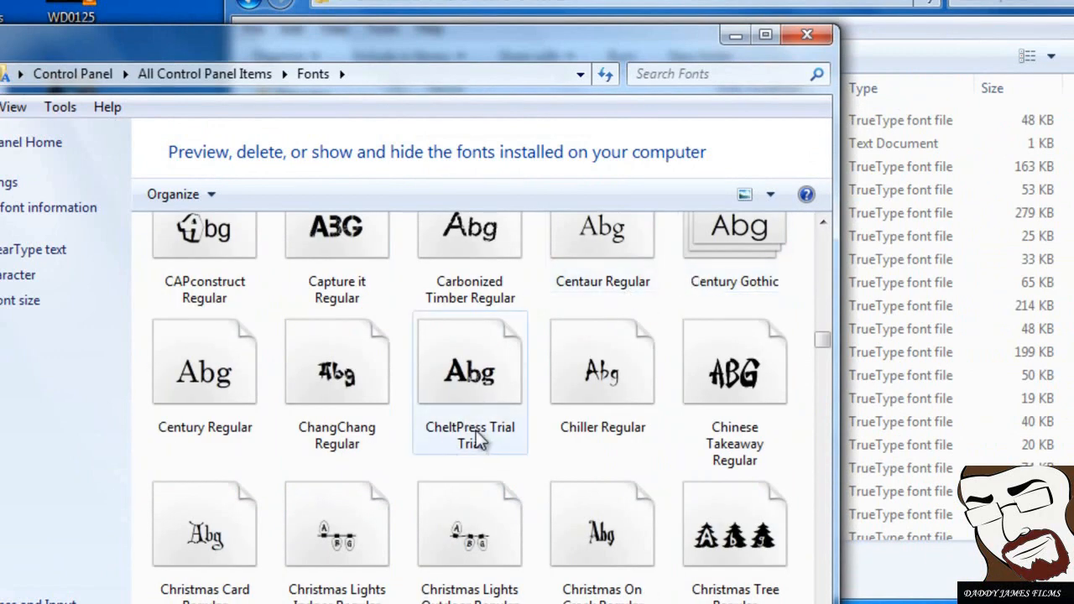
pyautogui.click(469, 361)
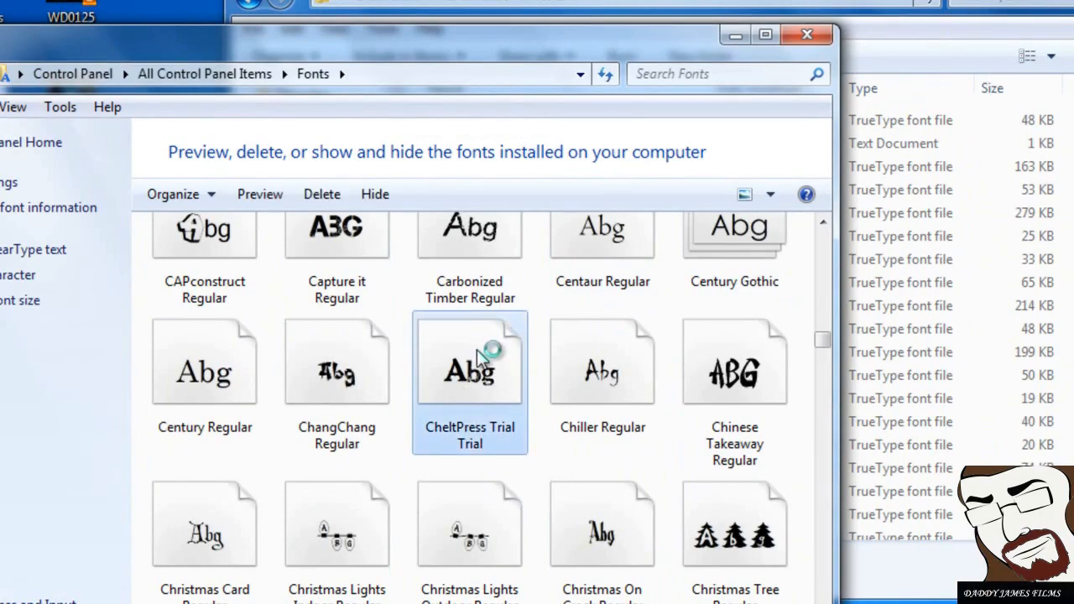
pyautogui.doubleClick(470, 361)
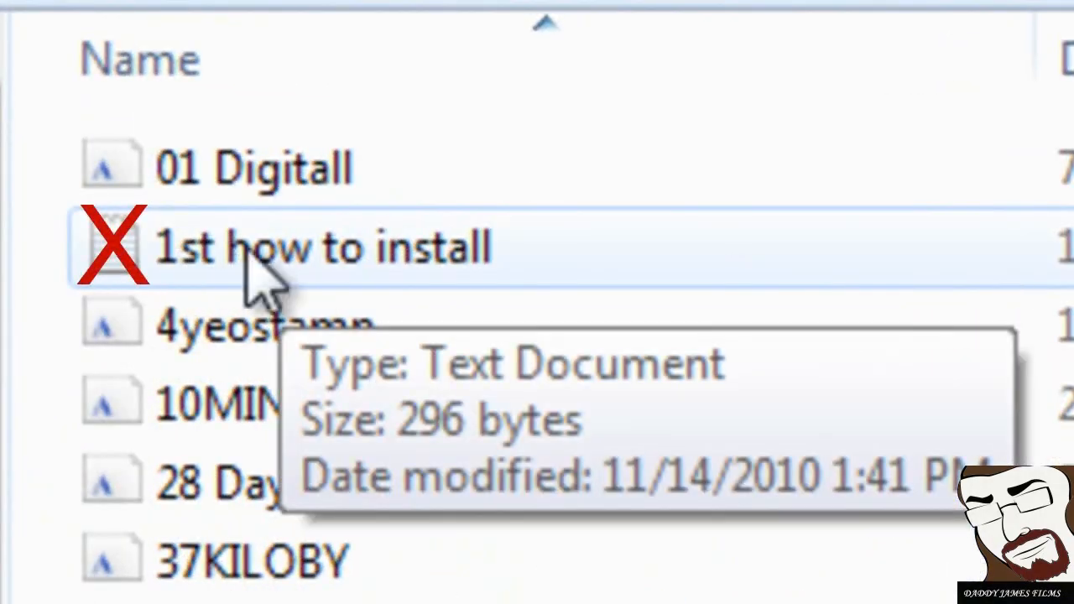
pyautogui.moveTo(315, 272)
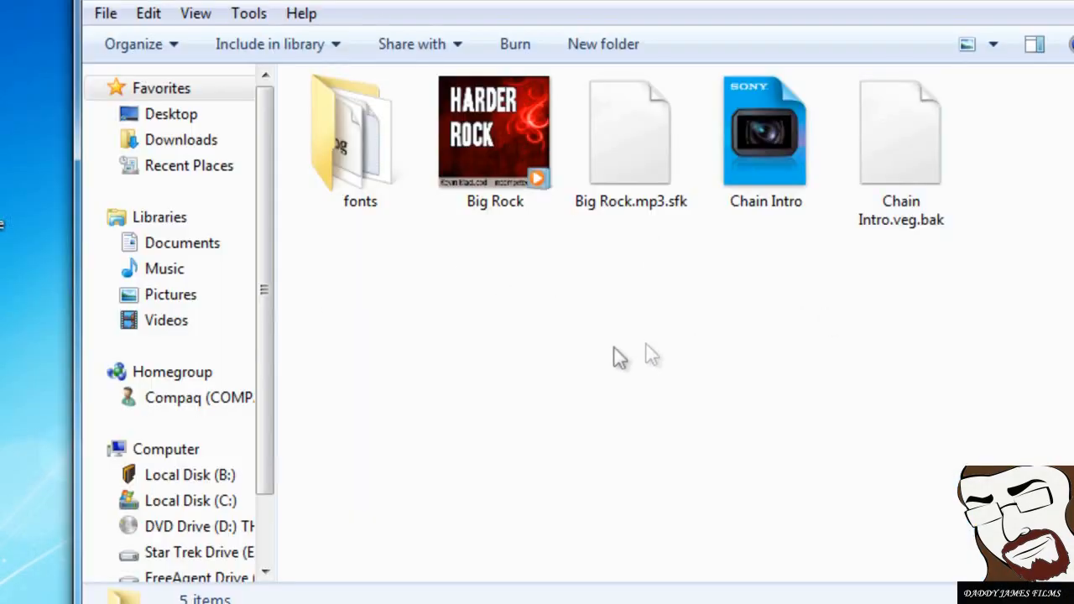
# Launch Chain Intro.veg in Vegas Pro 9.
pyautogui.click(765, 134)
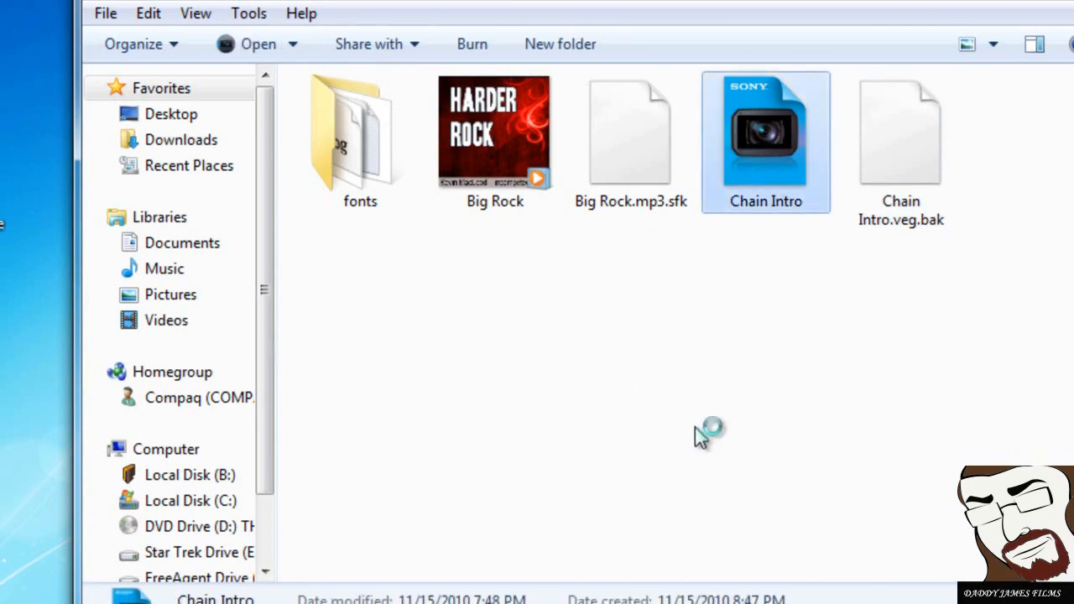
pyautogui.doubleClick(765, 134)
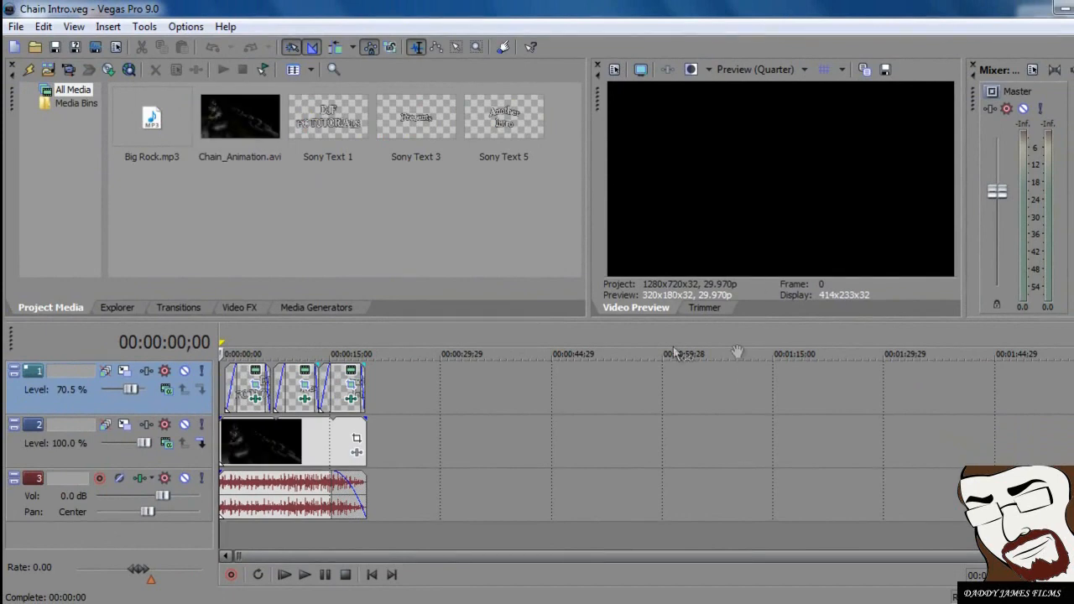
pyautogui.moveTo(583, 309)
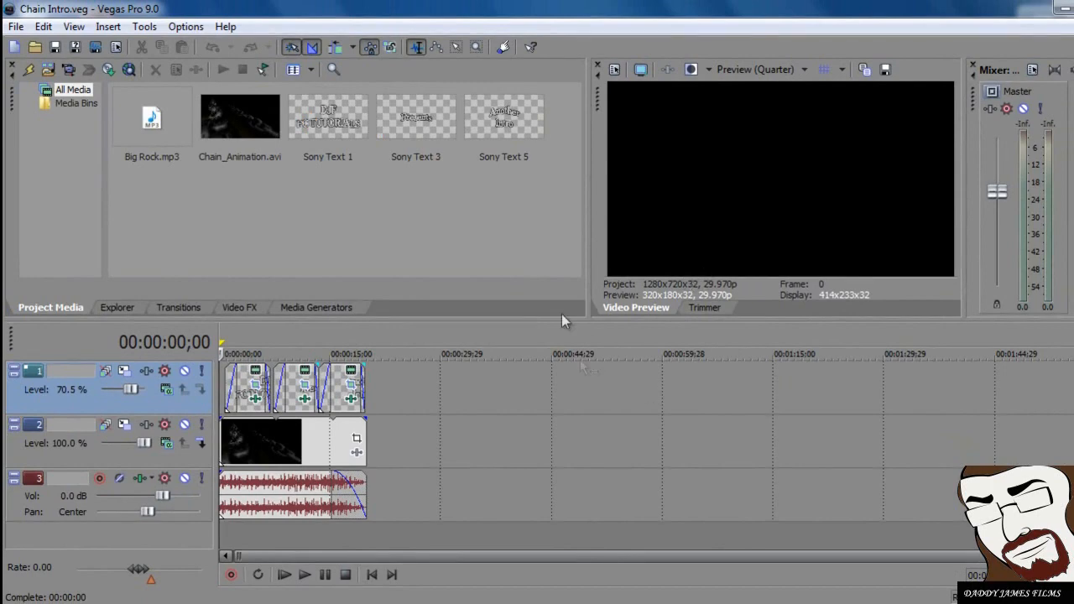
pyautogui.moveTo(859, 232)
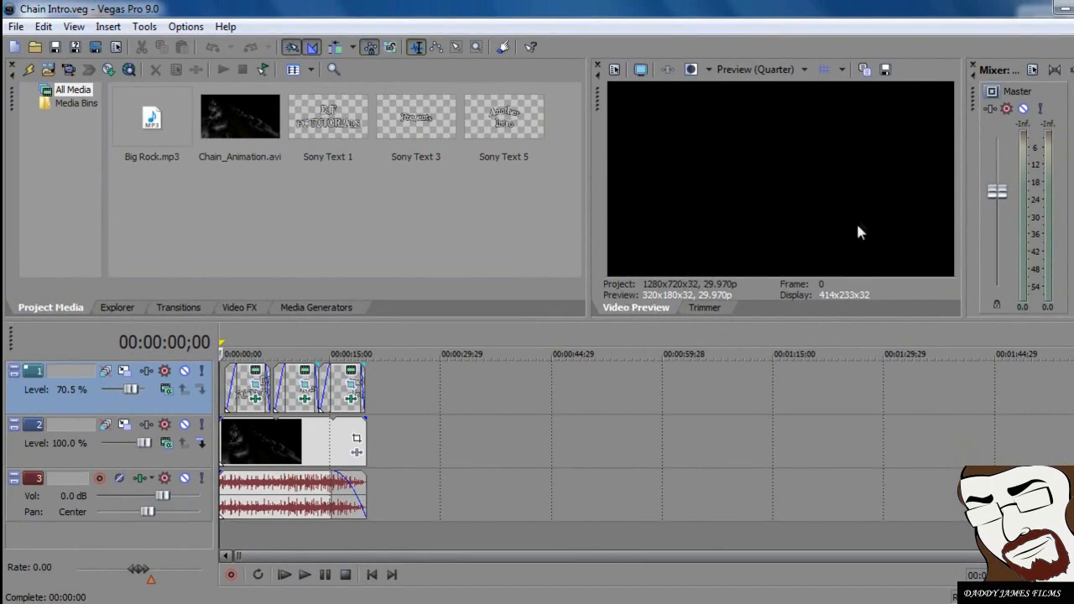
pyautogui.moveTo(1007, 99)
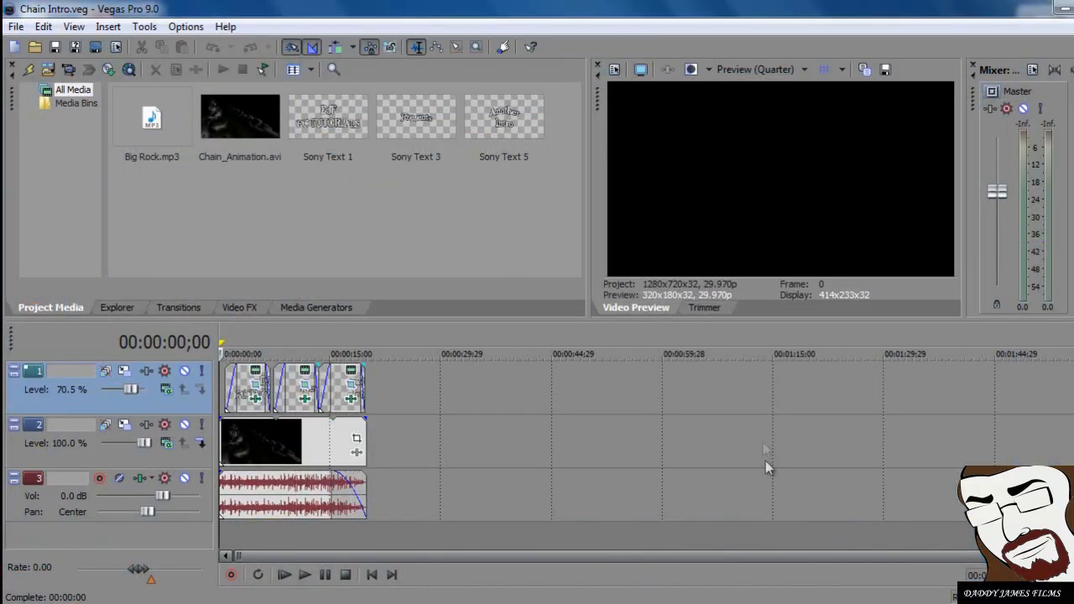
pyautogui.moveTo(576, 315)
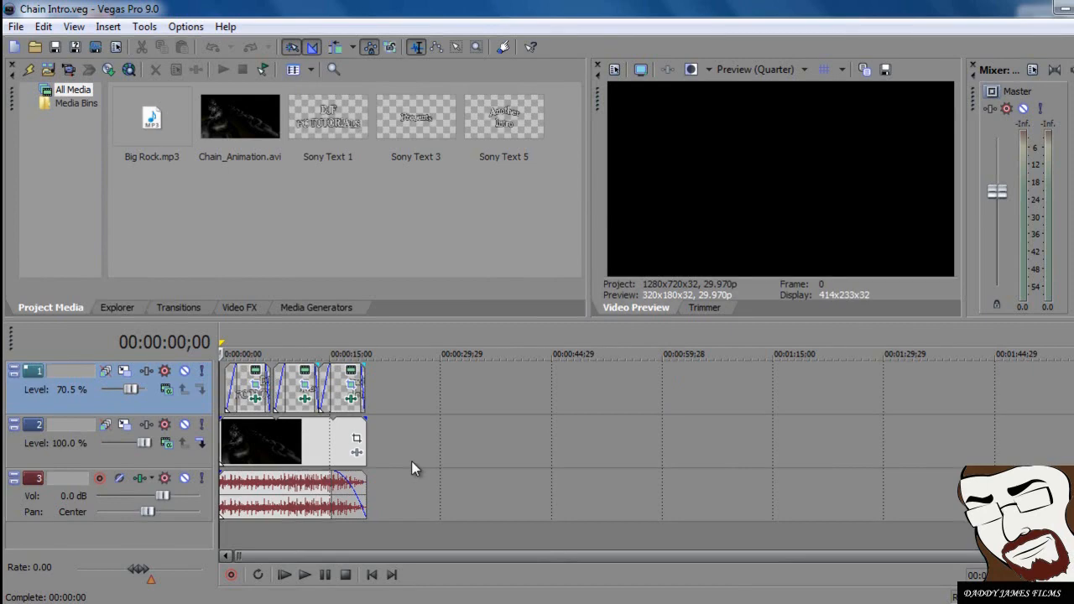
pyautogui.moveTo(193, 461)
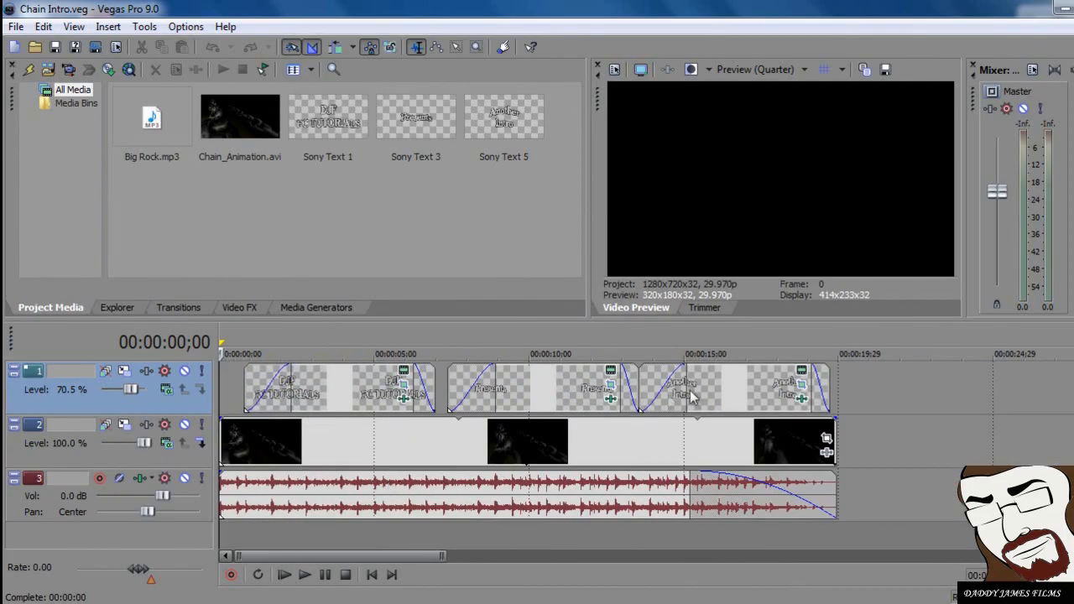
pyautogui.moveTo(327, 401)
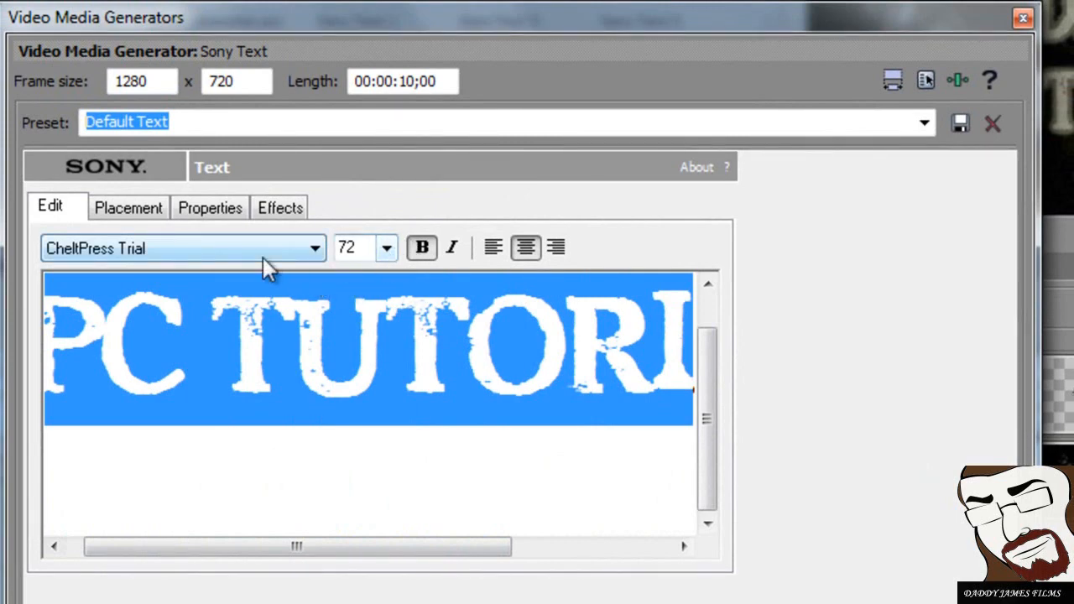
pyautogui.moveTo(265, 416)
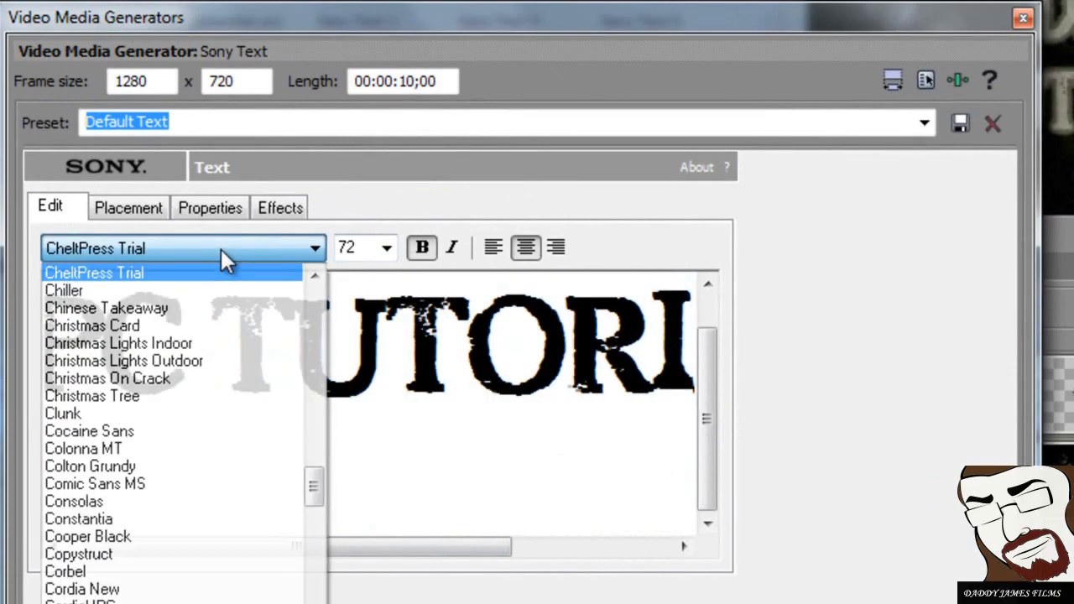
# Keep CheltPress Trial as the font and review the Properties and Effects settings.
pyautogui.click(128, 208)
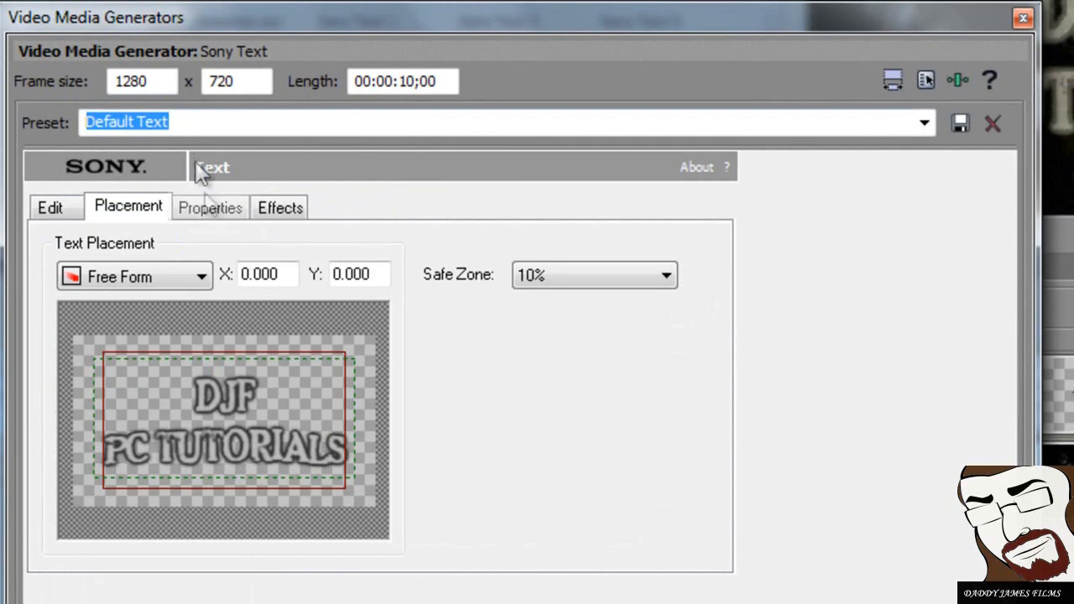
pyautogui.click(208, 208)
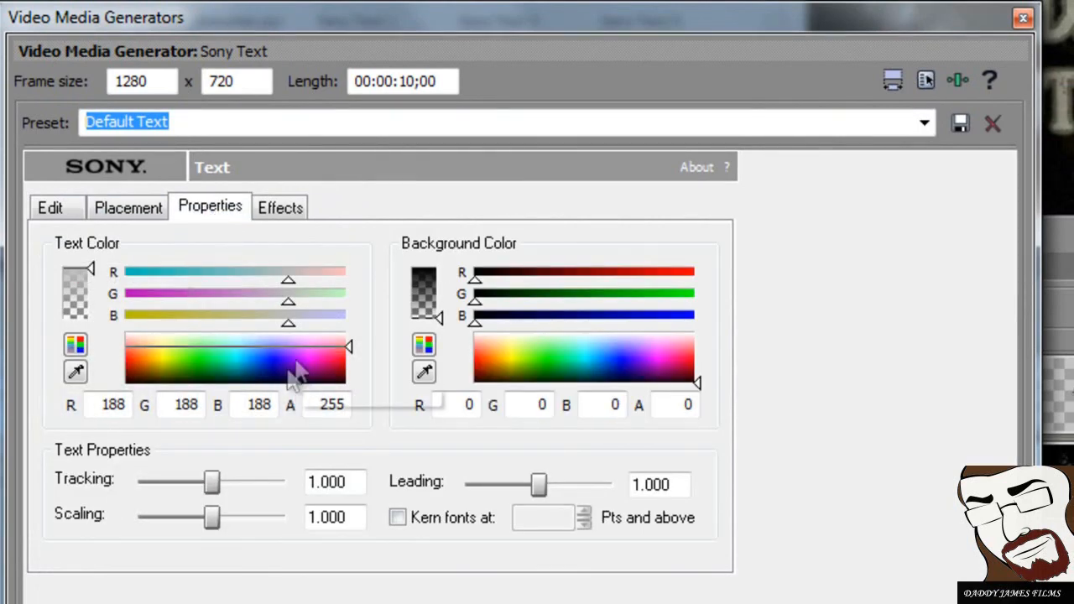
pyautogui.click(279, 208)
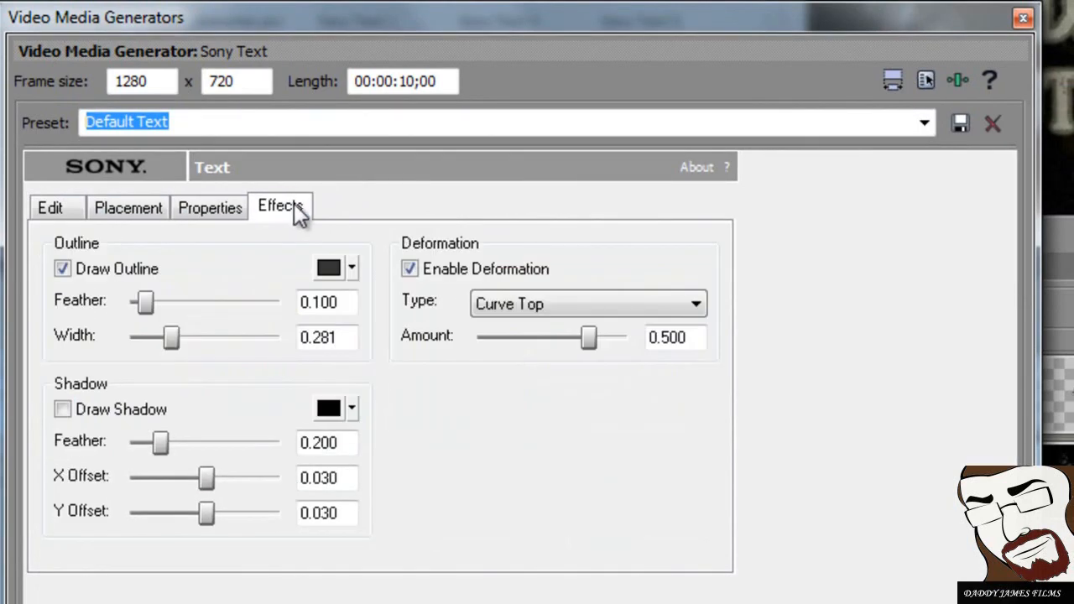
pyautogui.moveTo(168, 289)
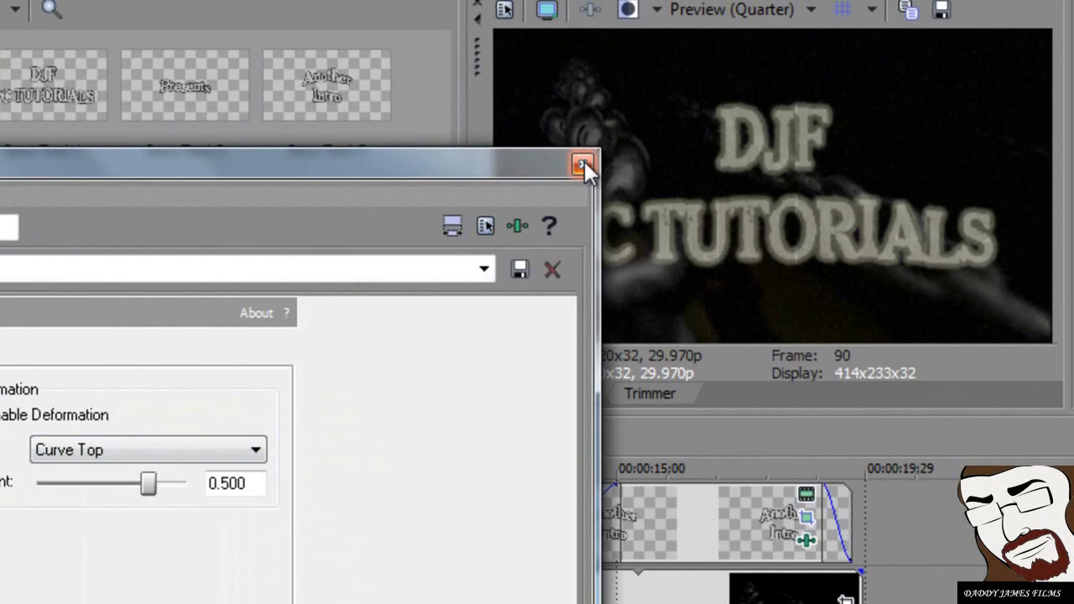
# Remove the Film Effects plug-in from the title event's Event FX, keeping Black and White.
pyautogui.click(583, 164)
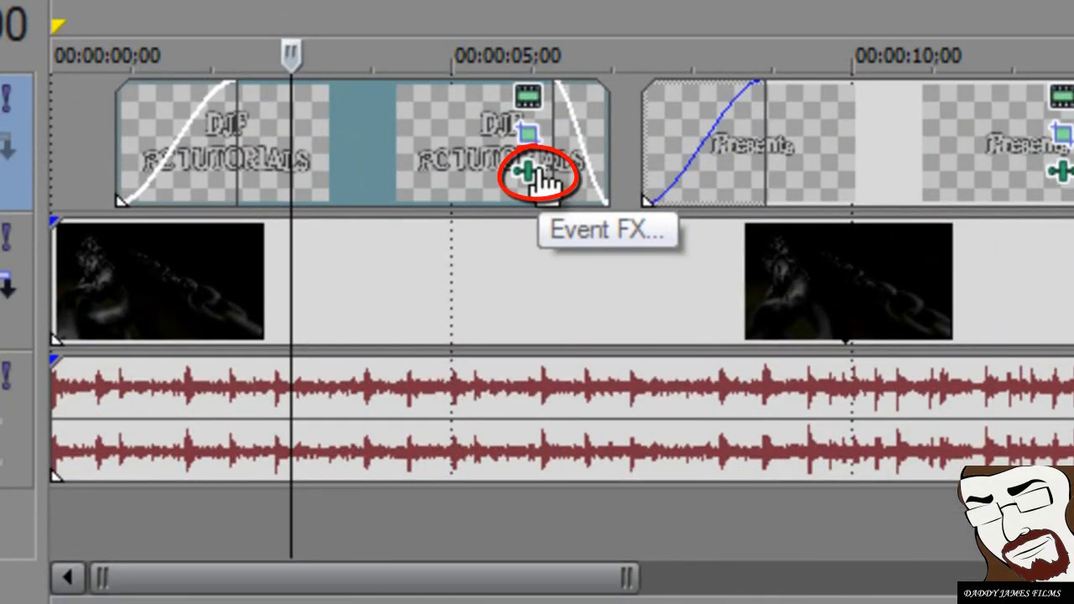
pyautogui.click(533, 173)
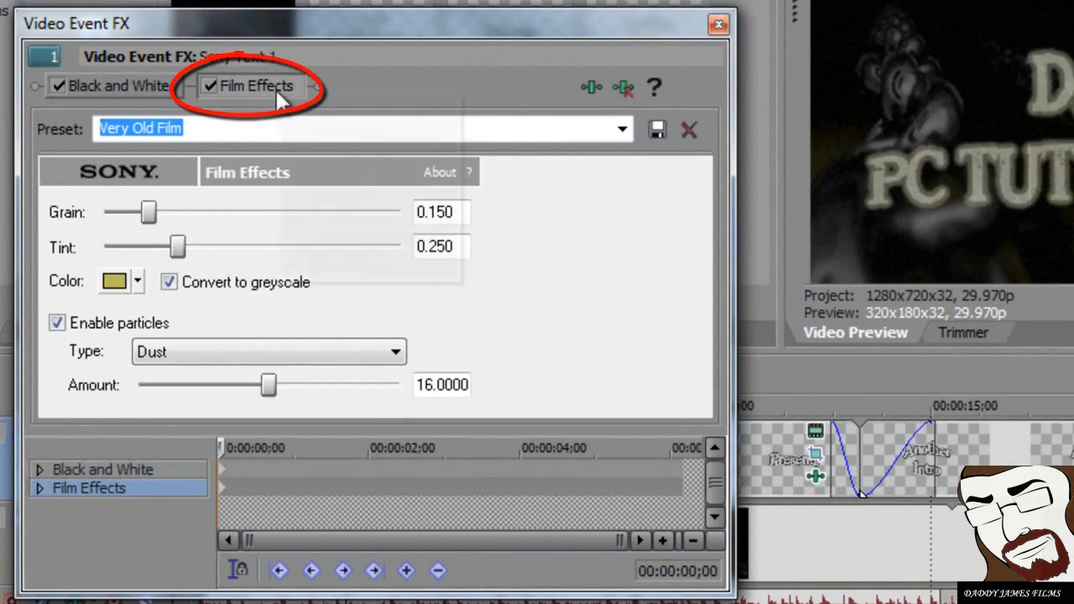
pyautogui.click(210, 85)
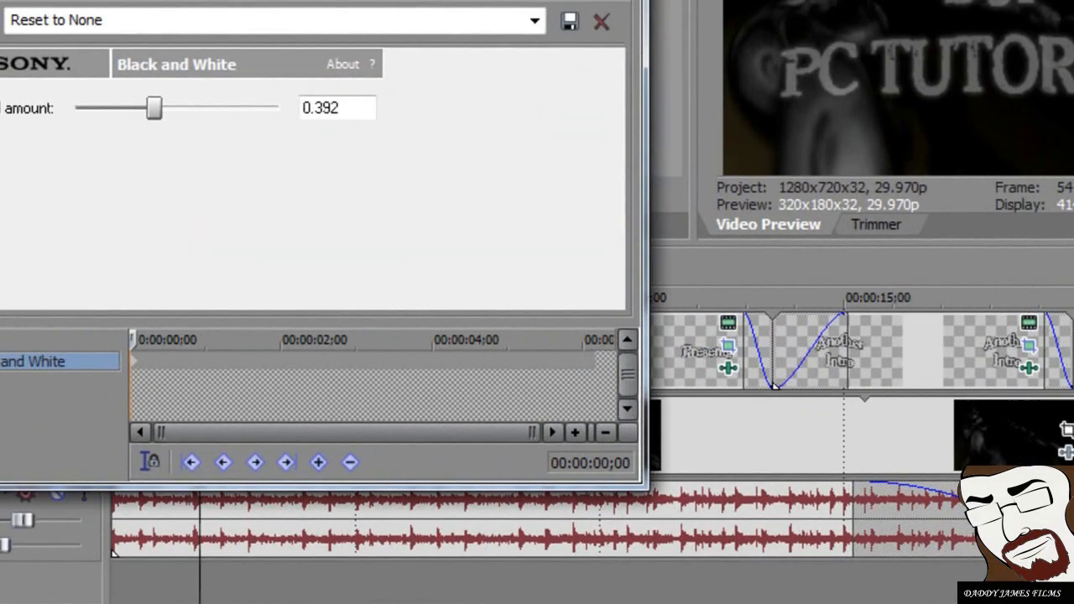
pyautogui.click(601, 20)
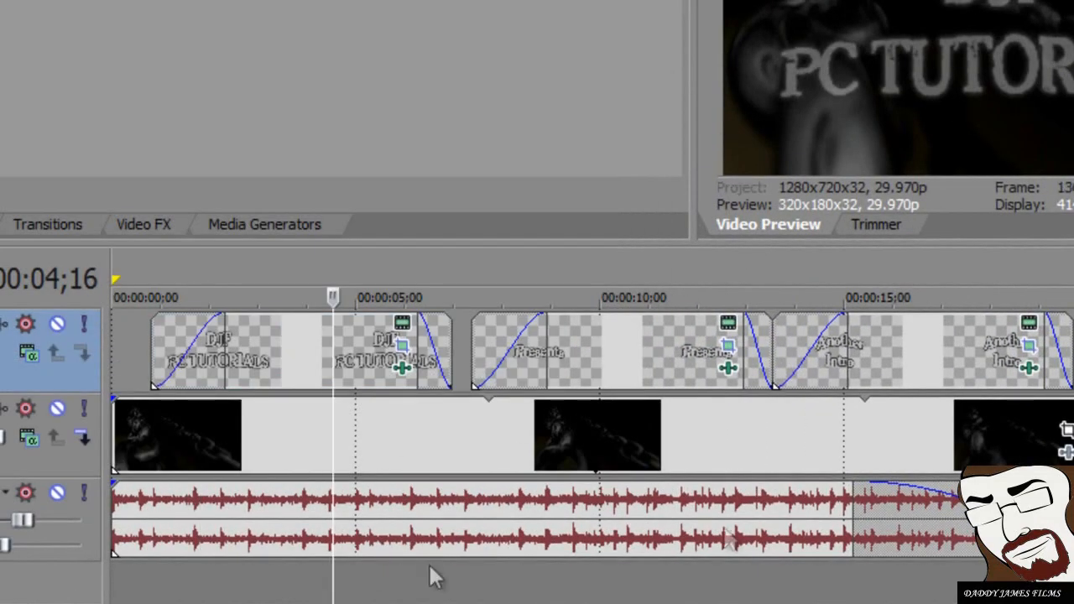